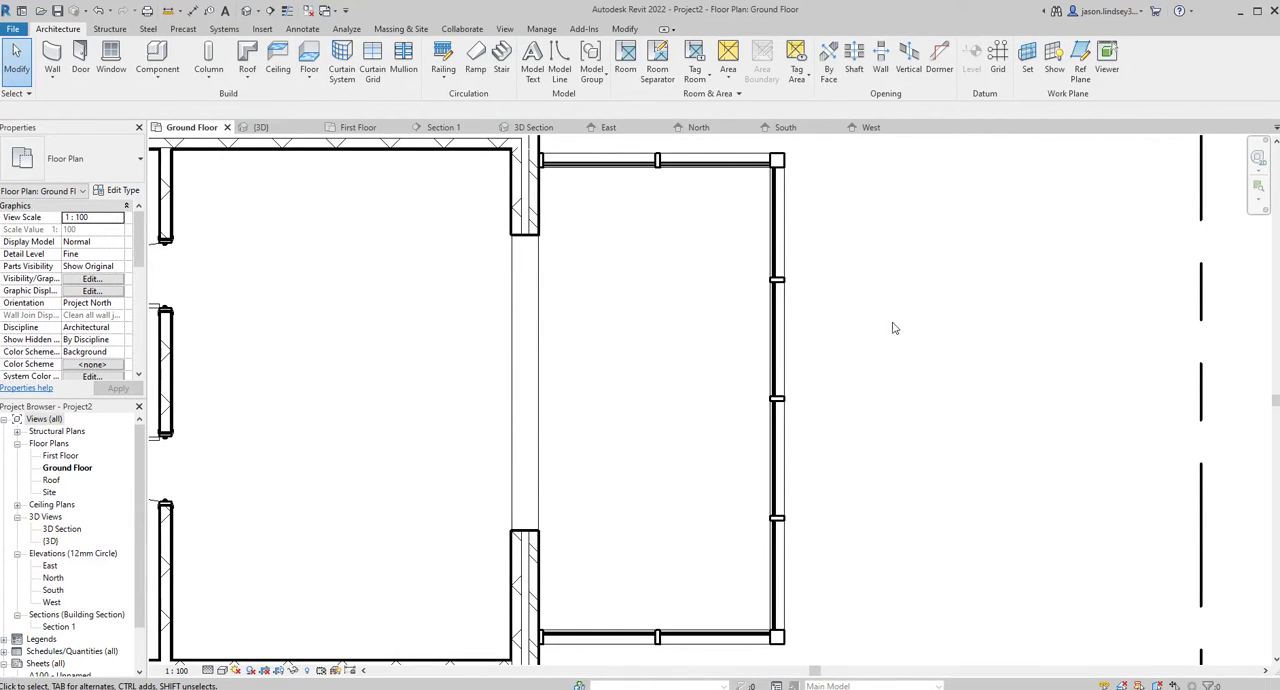
{"action": "mouse_move", "coordinate": [905, 310]}
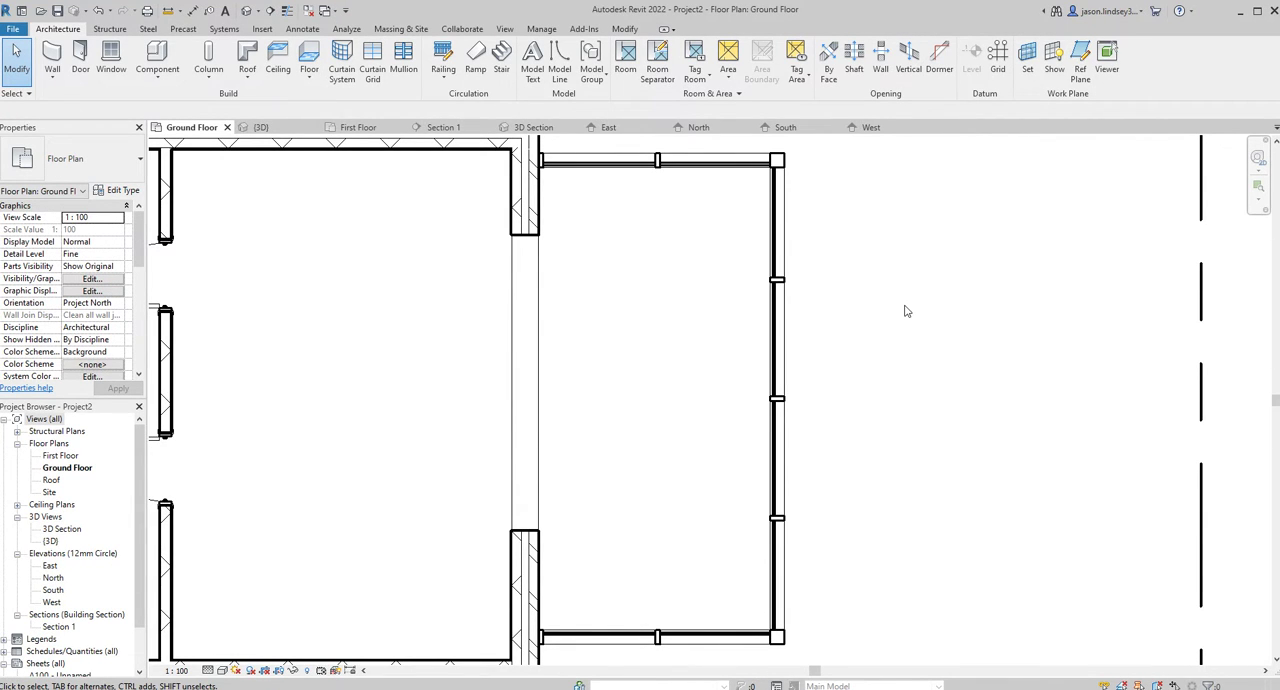
{"action": "mouse_move", "coordinate": [926, 430]}
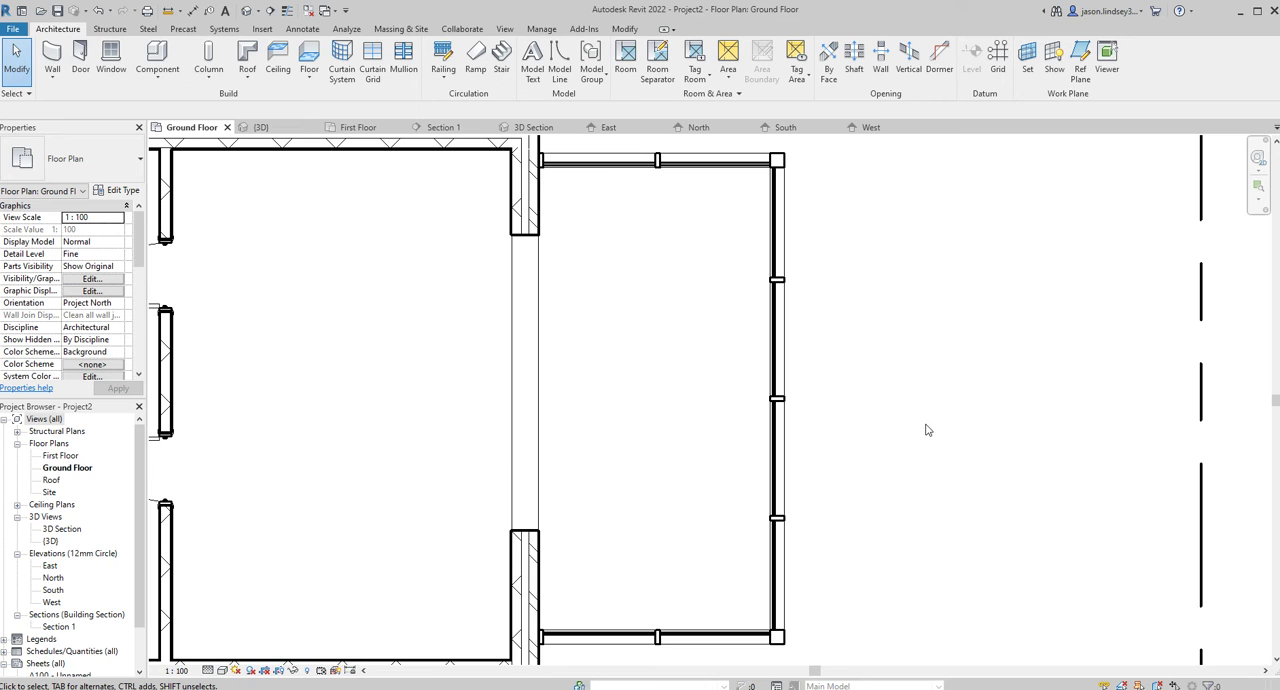
{"action": "mouse_move", "coordinate": [897, 331]}
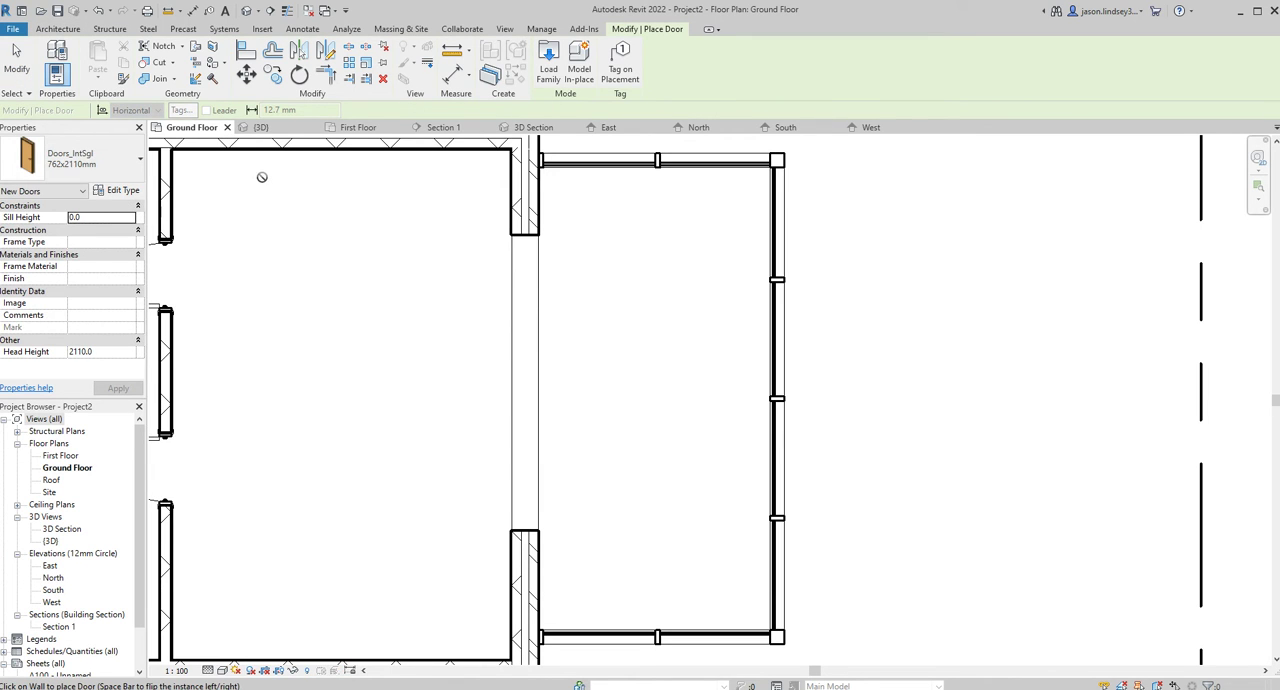
{"action": "mouse_move", "coordinate": [228, 164]}
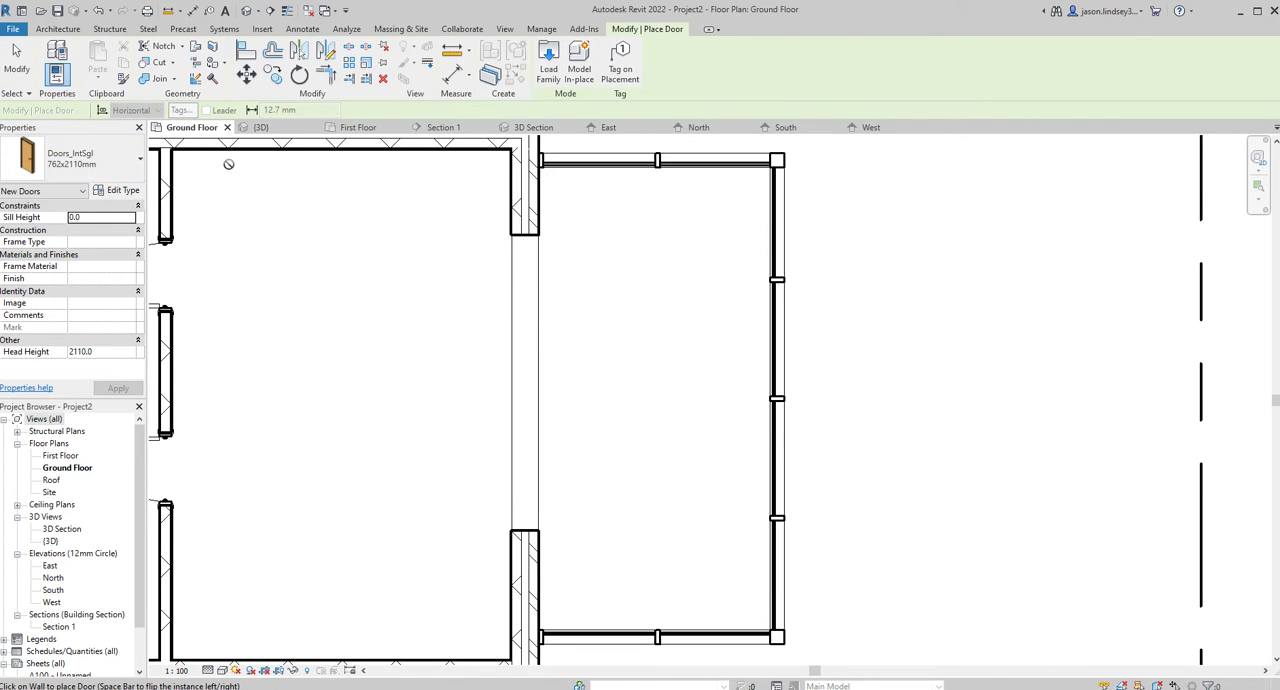
{"action": "mouse_move", "coordinate": [435, 157]}
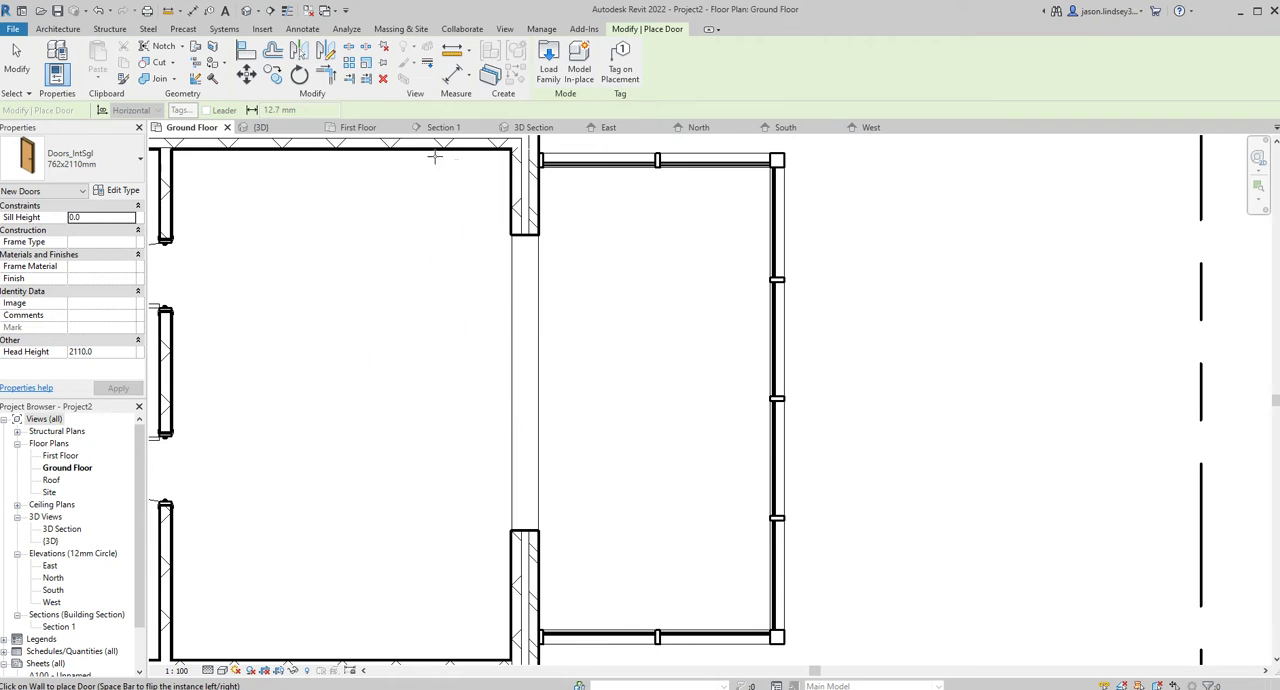
{"action": "mouse_move", "coordinate": [784, 254]}
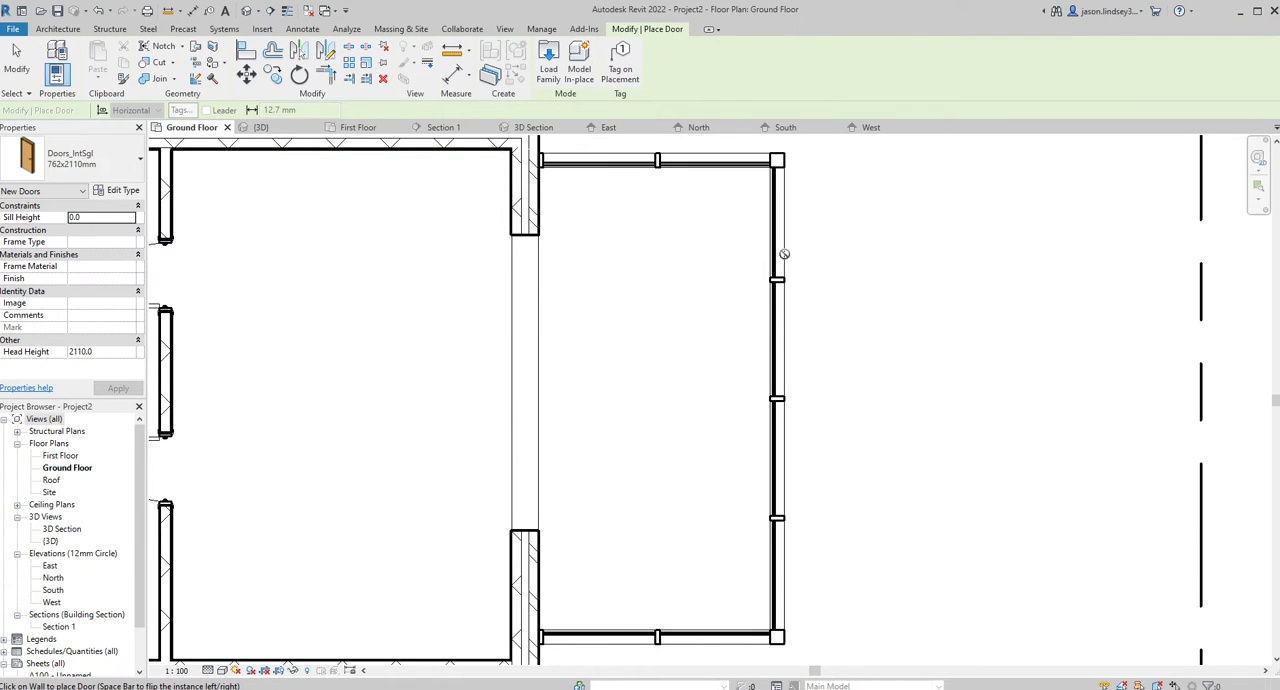
{"action": "mouse_move", "coordinate": [798, 393]}
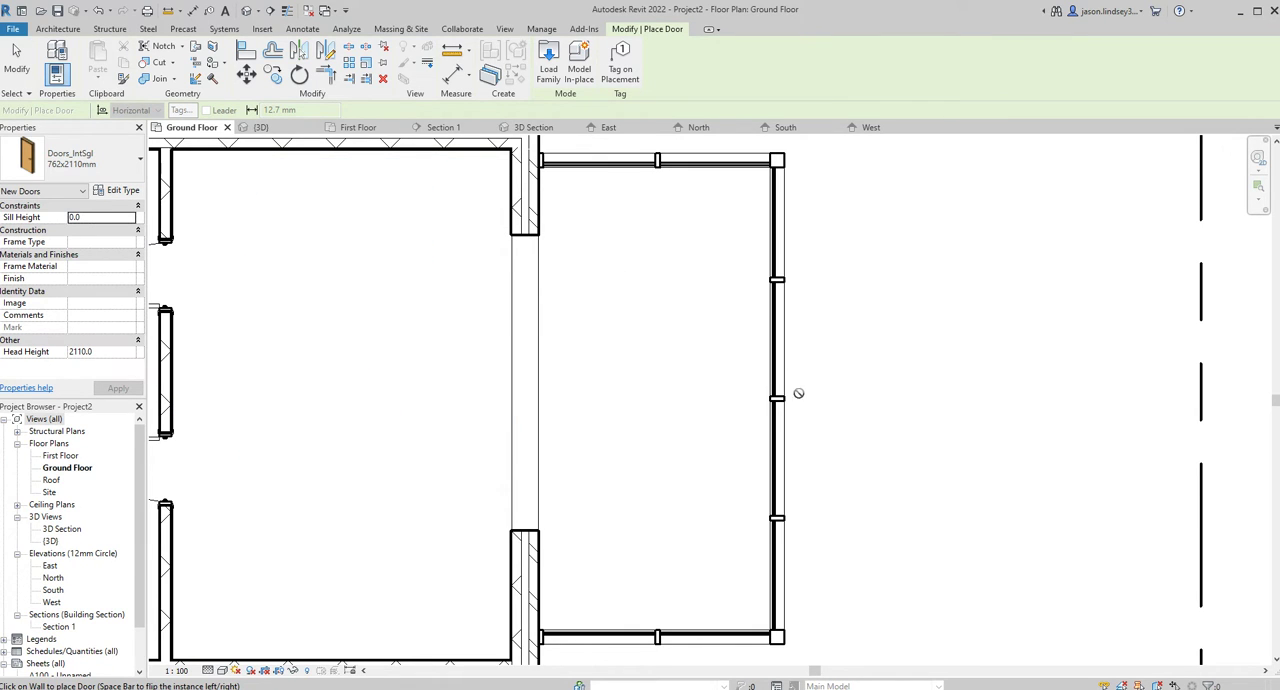
{"action": "mouse_move", "coordinate": [449, 202]}
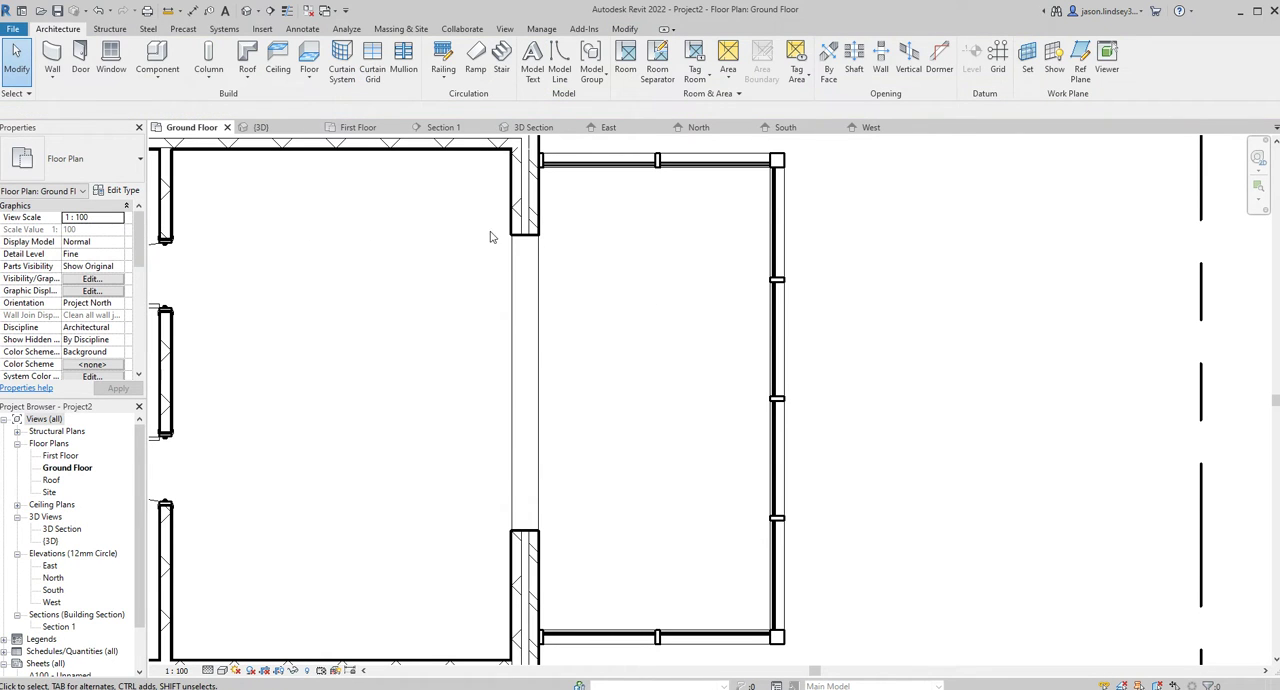
{"action": "mouse_move", "coordinate": [583, 289]}
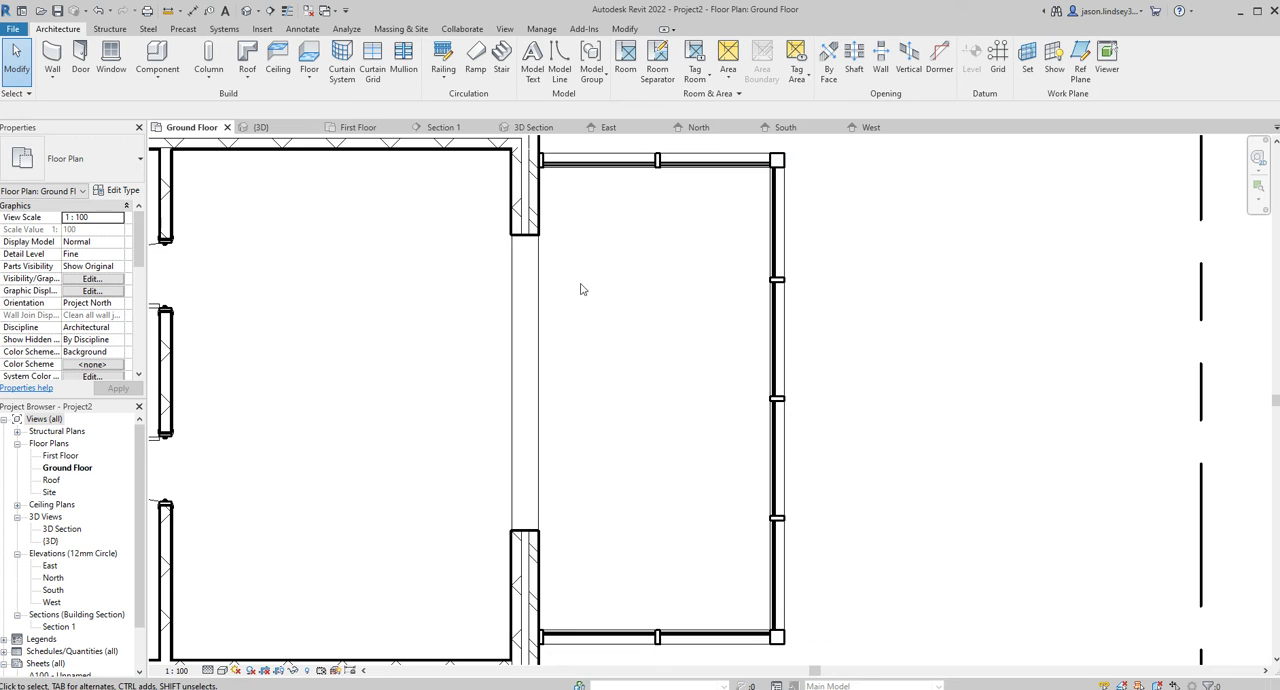
- Show the conservatory in 3D and select the 1200 × 2000 glazed panel in the front wall's second bay
{"action": "left_click", "coordinate": [261, 127]}
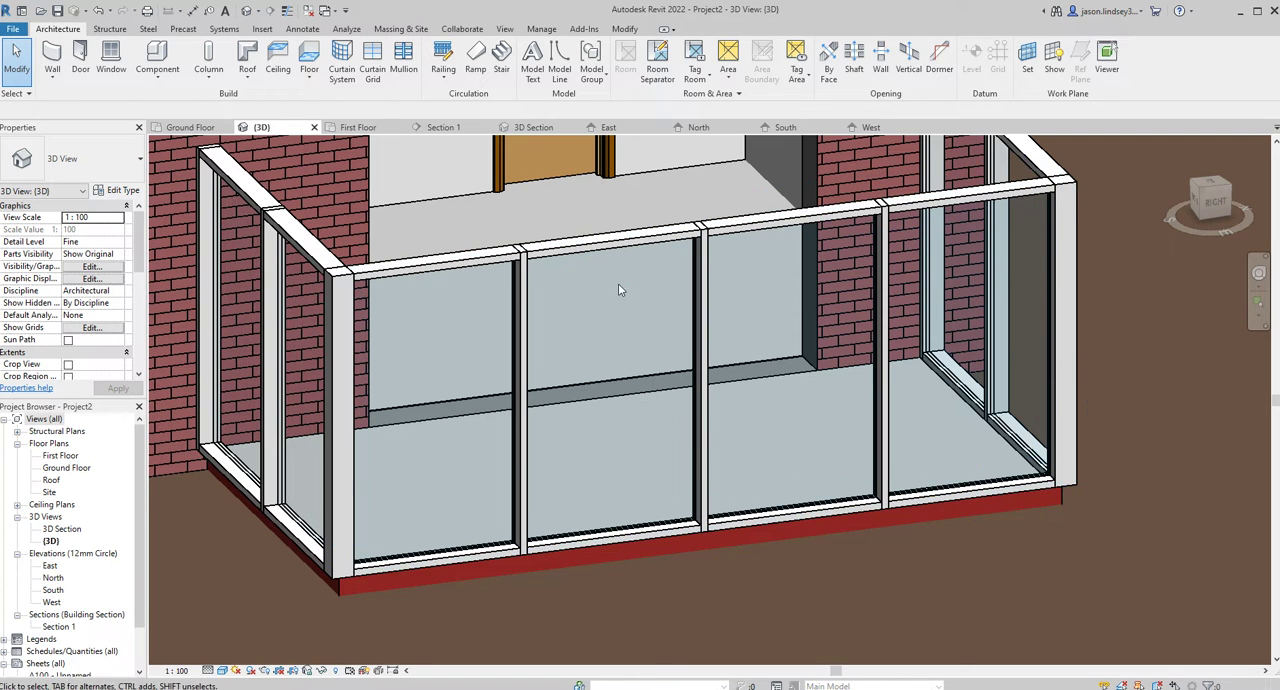
{"action": "mouse_move", "coordinate": [604, 431]}
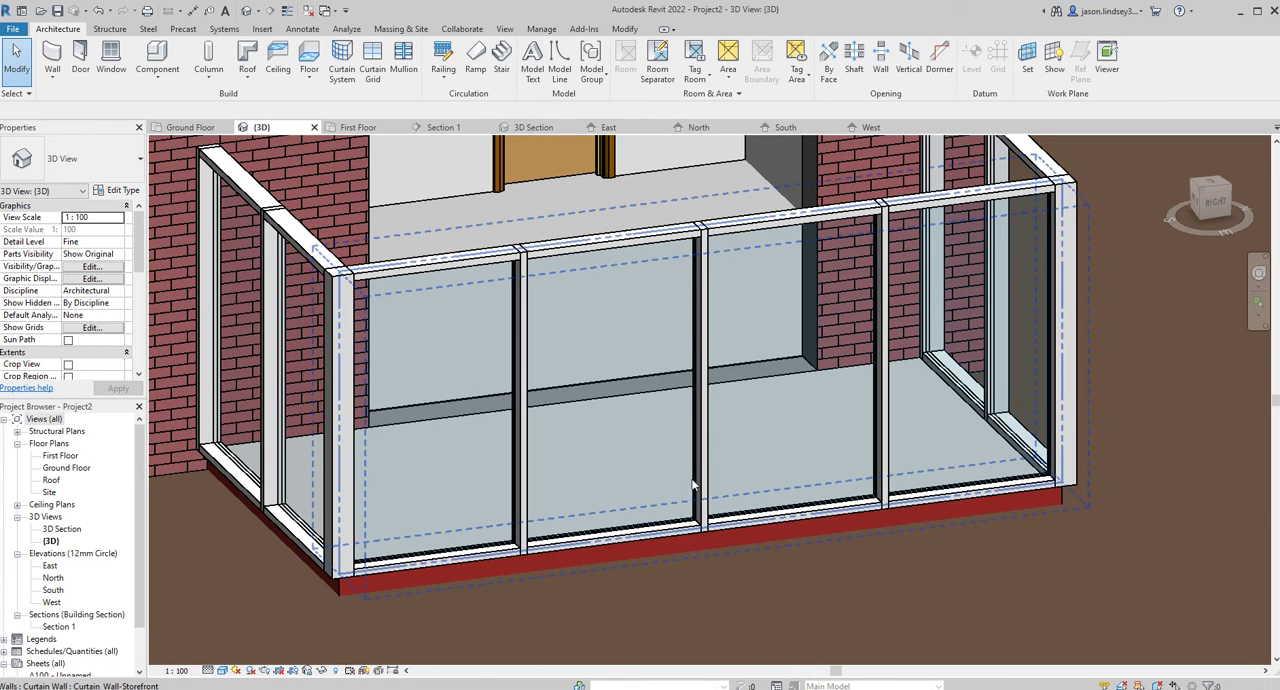
{"action": "mouse_move", "coordinate": [658, 533]}
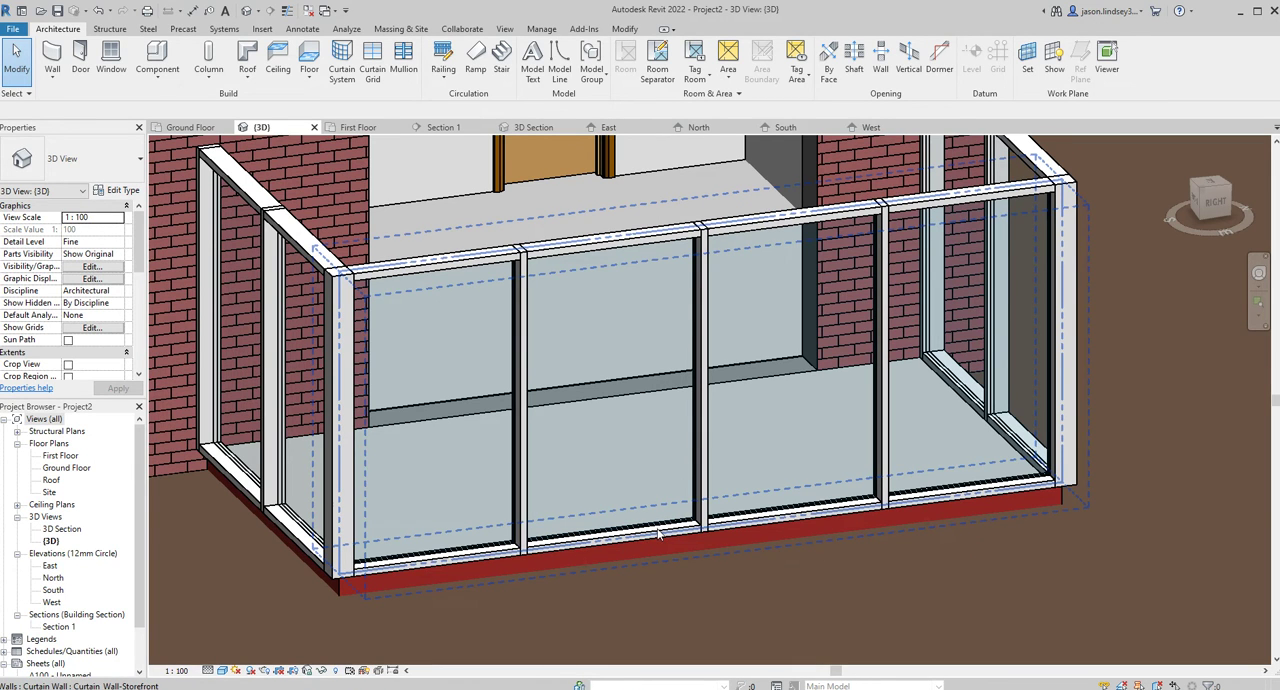
{"action": "mouse_move", "coordinate": [660, 532]}
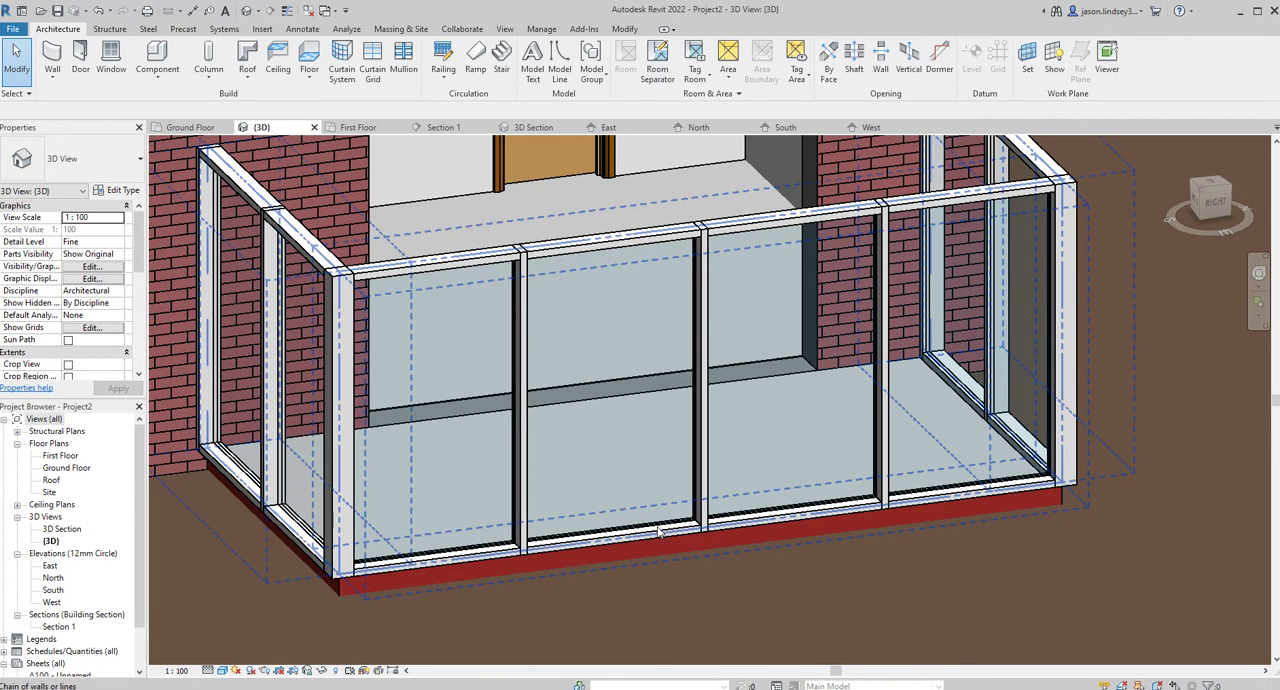
{"action": "left_click", "coordinate": [610, 390]}
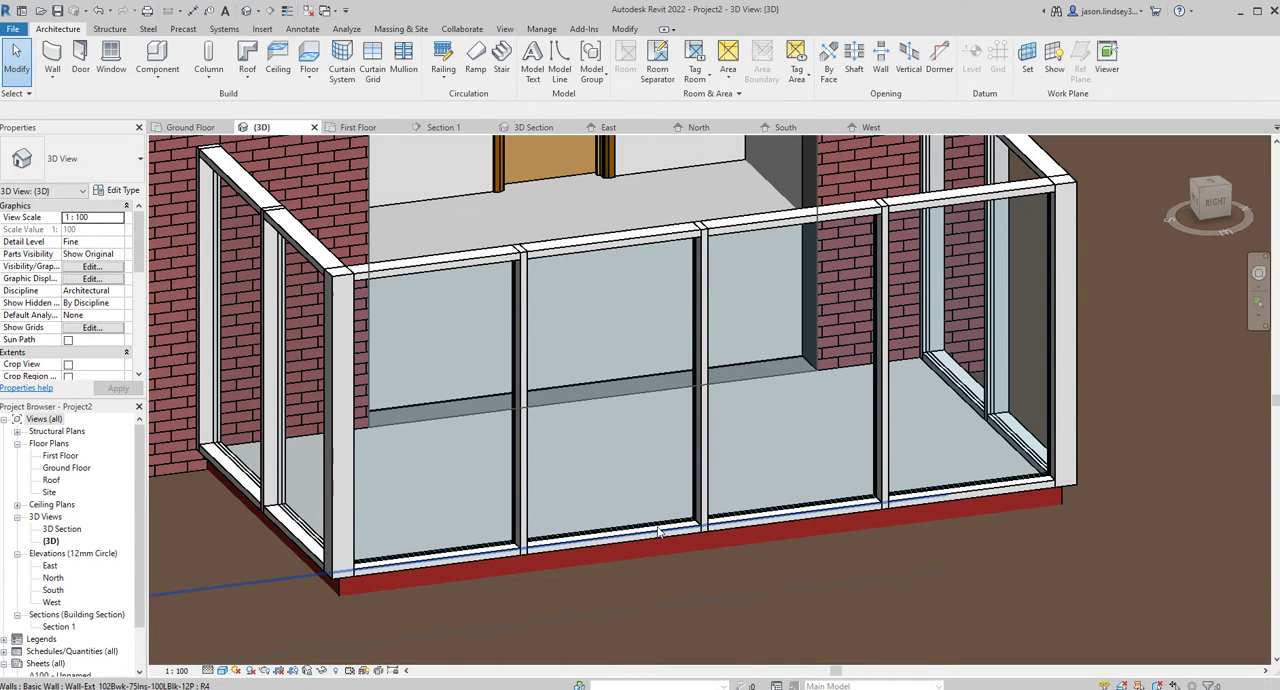
{"action": "left_click", "coordinate": [600, 540]}
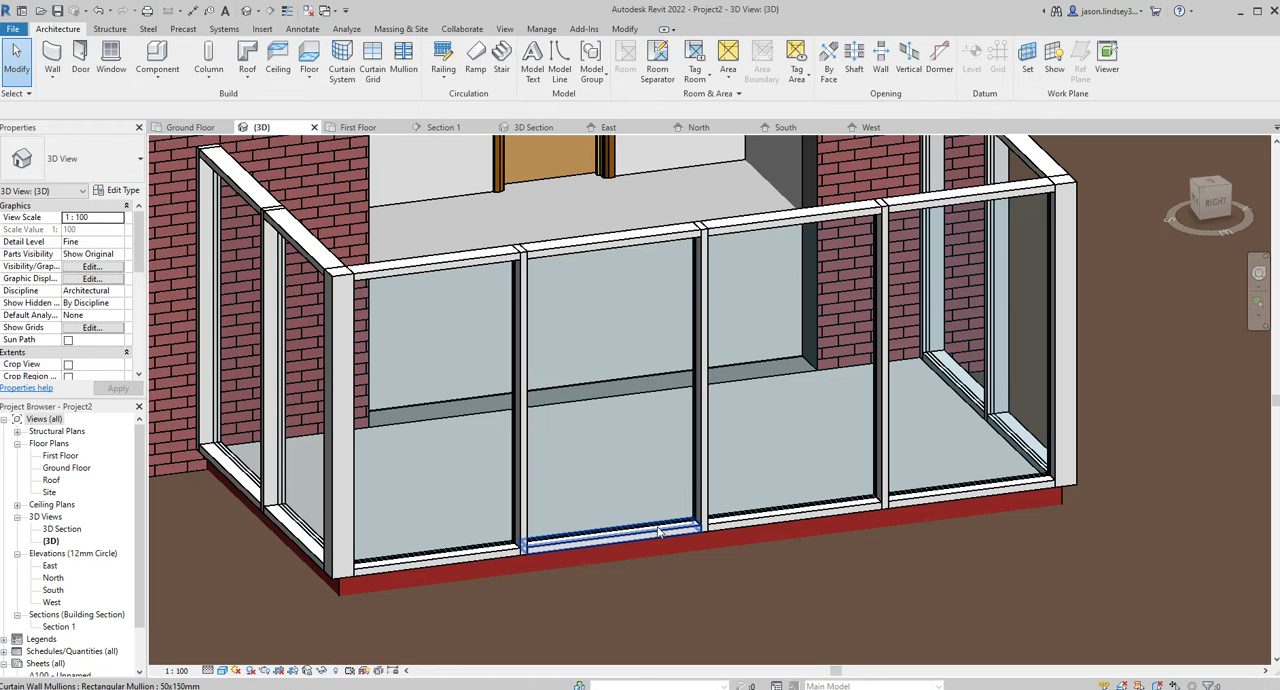
{"action": "left_click", "coordinate": [600, 380]}
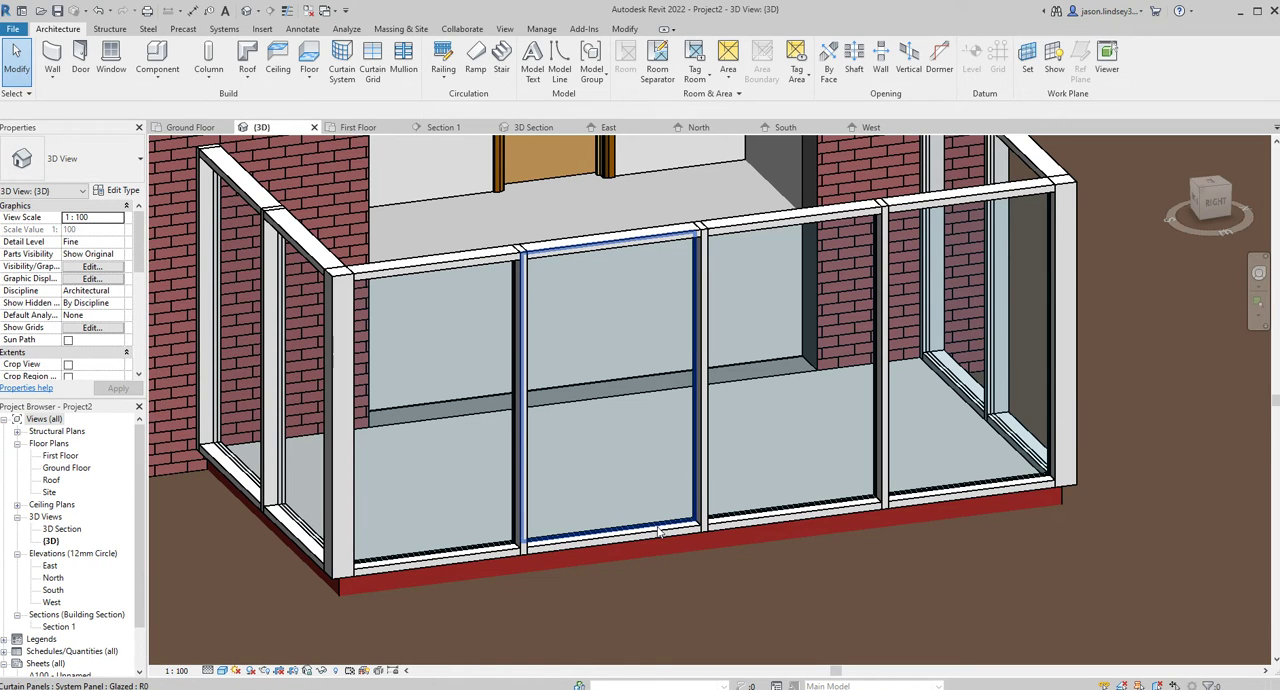
{"action": "left_click", "coordinate": [610, 400]}
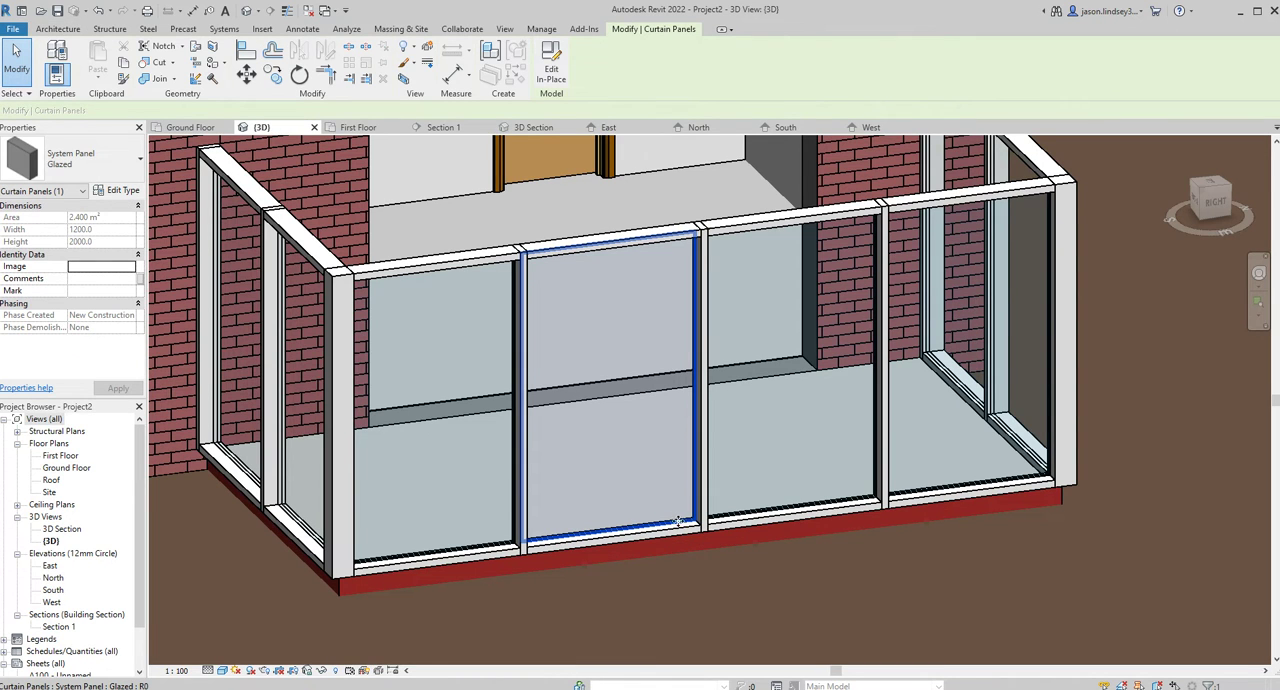
- Swap the selected glazed panel to a Solid system panel of the same 1200 × 2000 size
{"action": "left_click", "coordinate": [680, 520]}
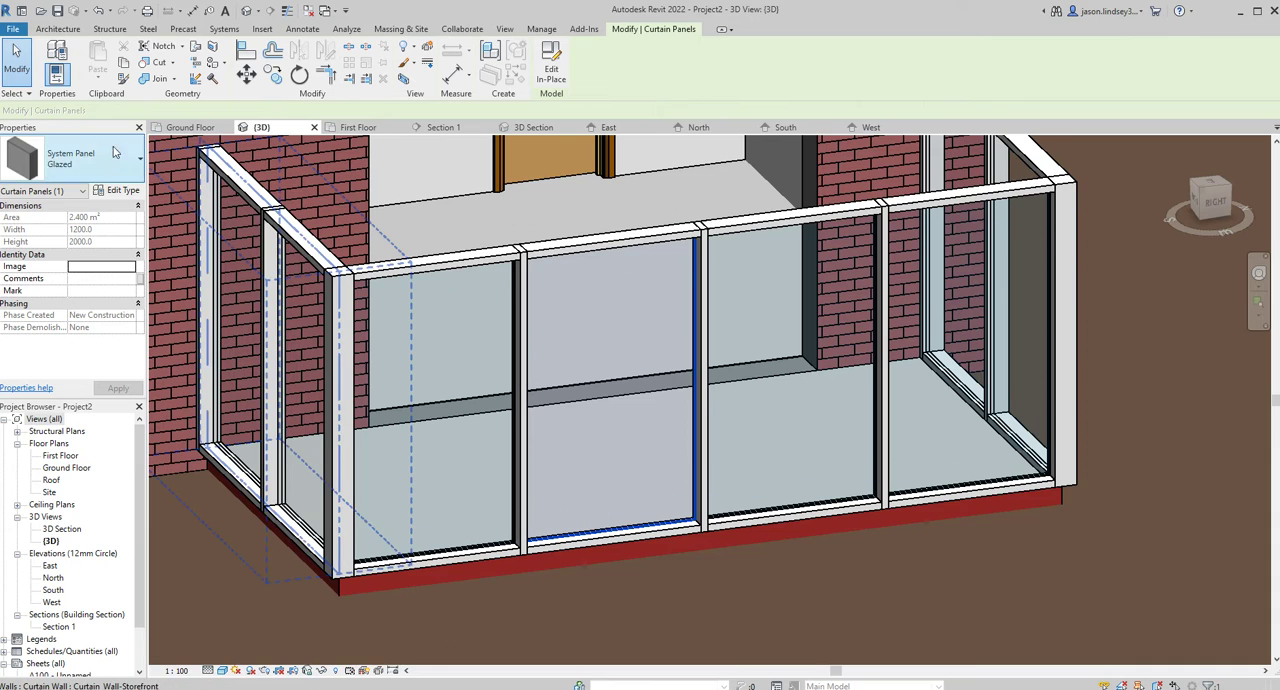
{"action": "left_click", "coordinate": [135, 159]}
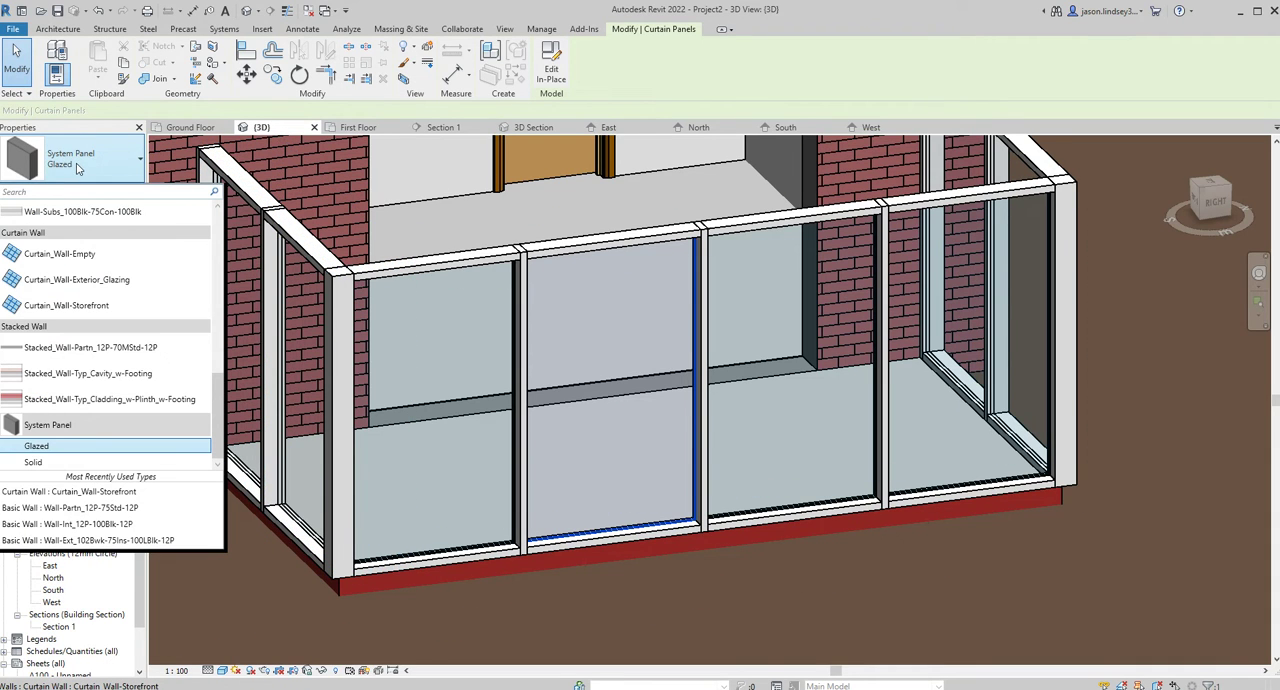
{"action": "mouse_move", "coordinate": [35, 461]}
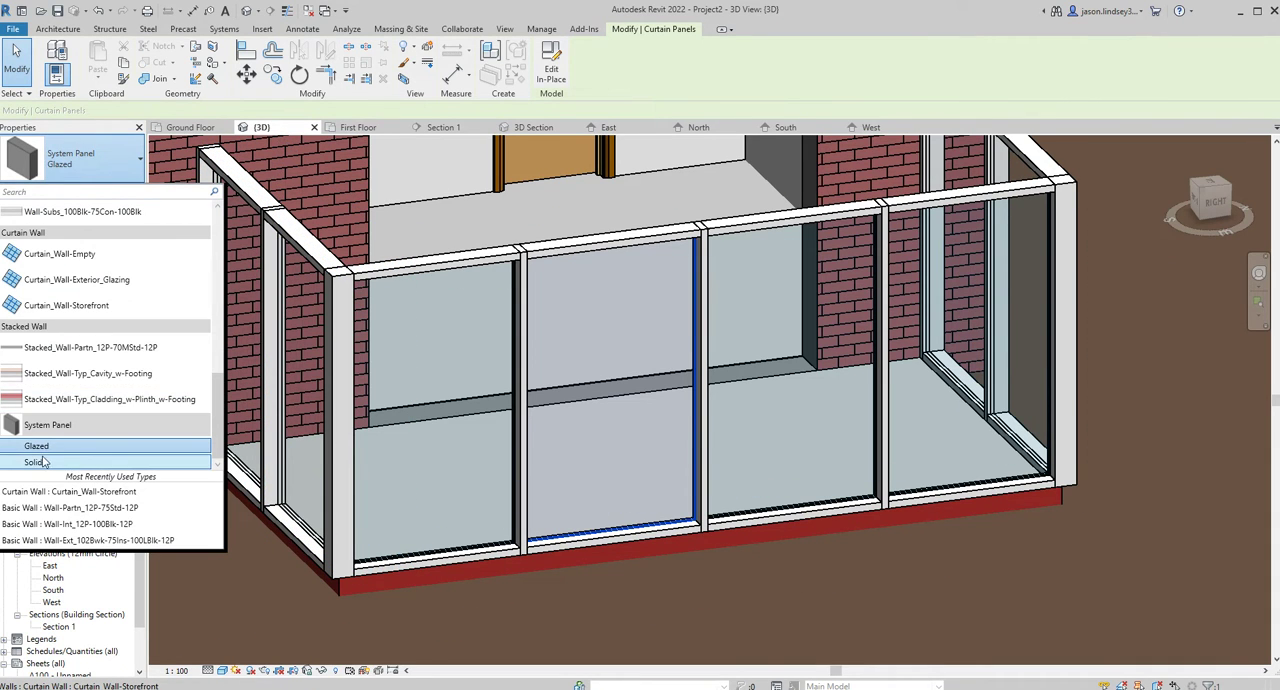
{"action": "left_click", "coordinate": [37, 461]}
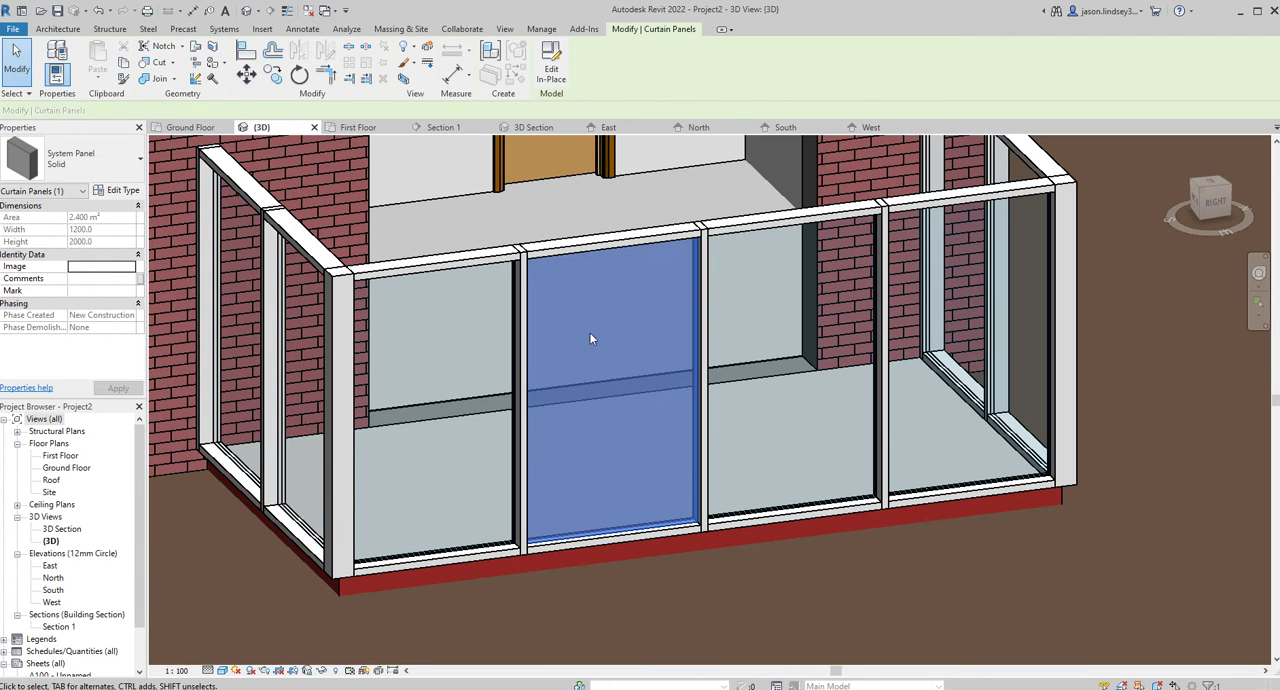
- Re-pick the front panel and bring up the Insert tools for loading families
{"action": "left_click", "coordinate": [590, 338]}
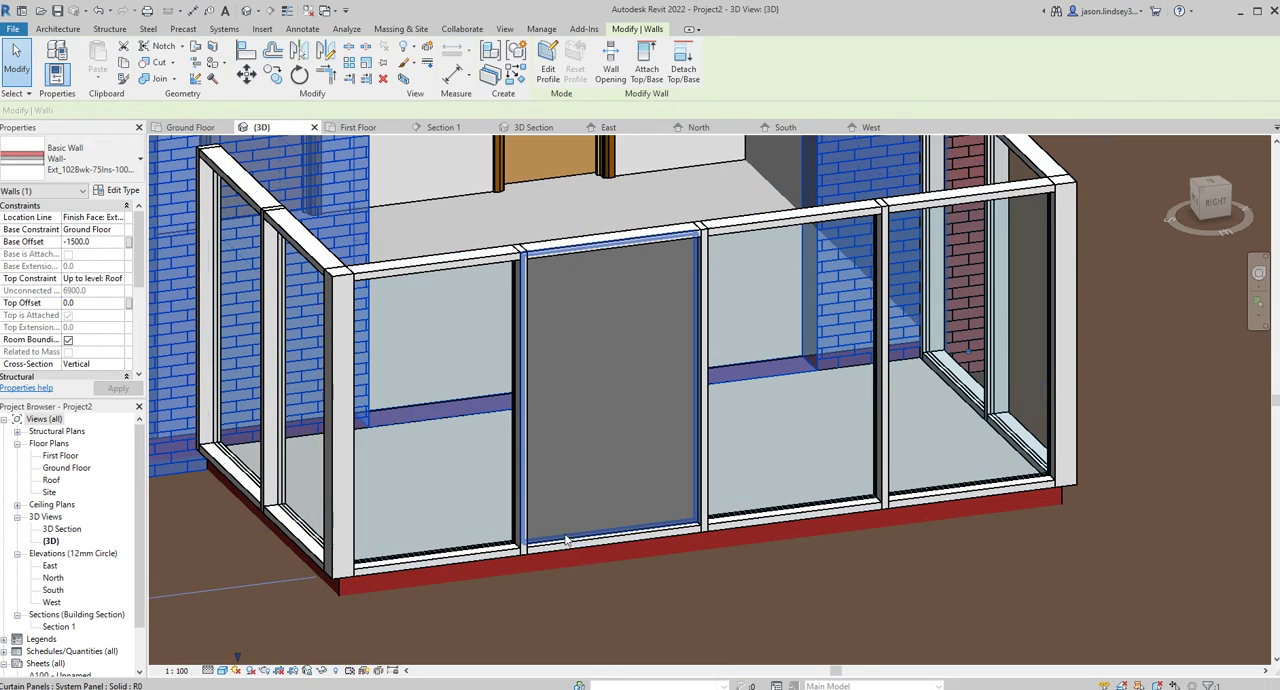
{"action": "left_click", "coordinate": [605, 400]}
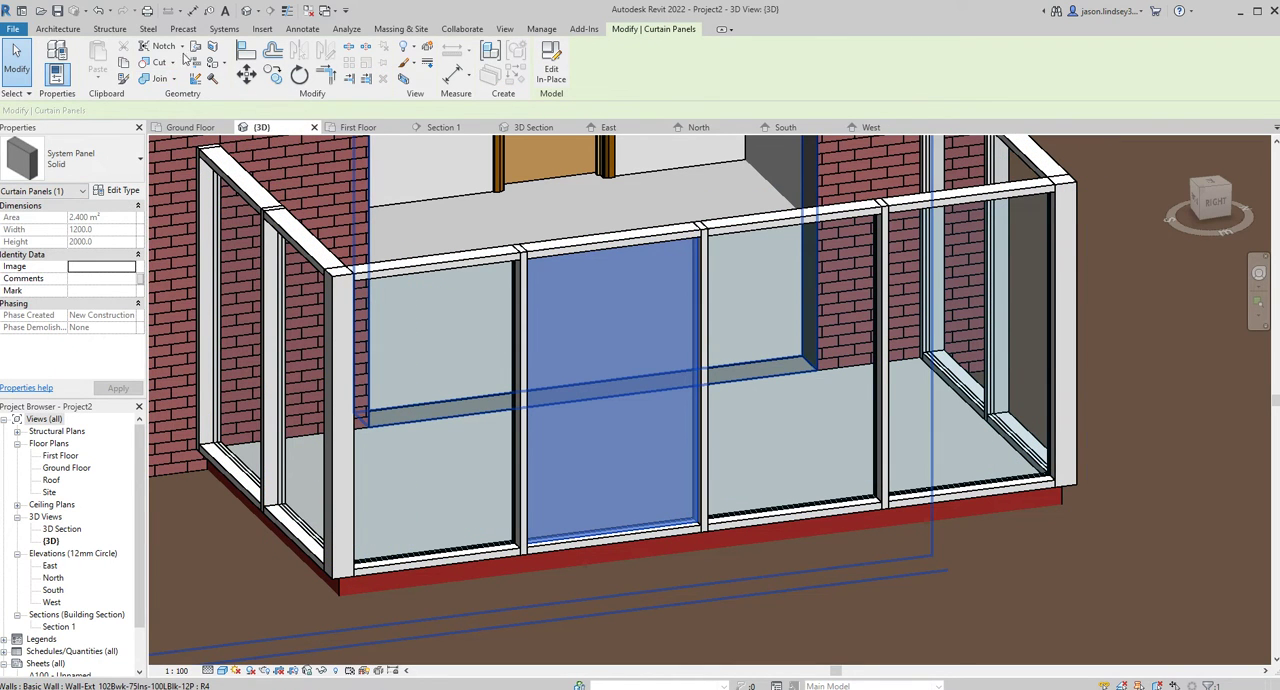
{"action": "left_click", "coordinate": [262, 28]}
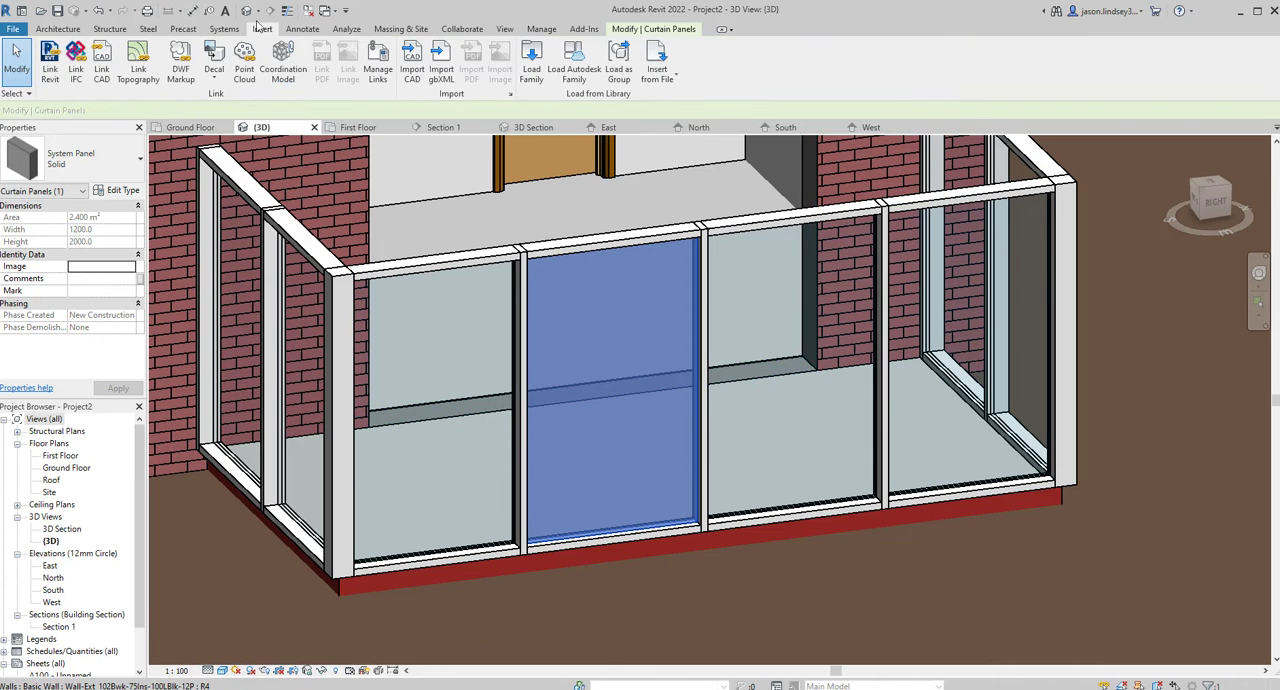
- Browse the families library to the Curtain Wall Panels folder in the Load Family dialog
{"action": "left_click", "coordinate": [531, 57]}
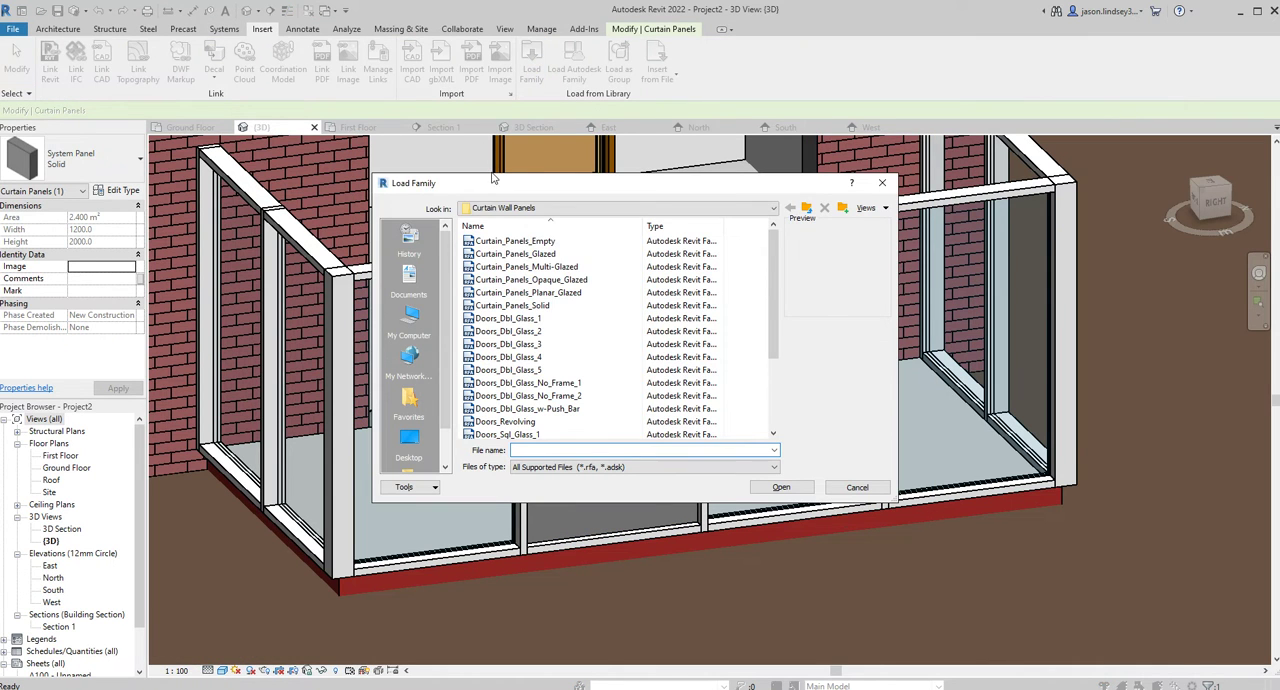
{"action": "left_click", "coordinate": [790, 208]}
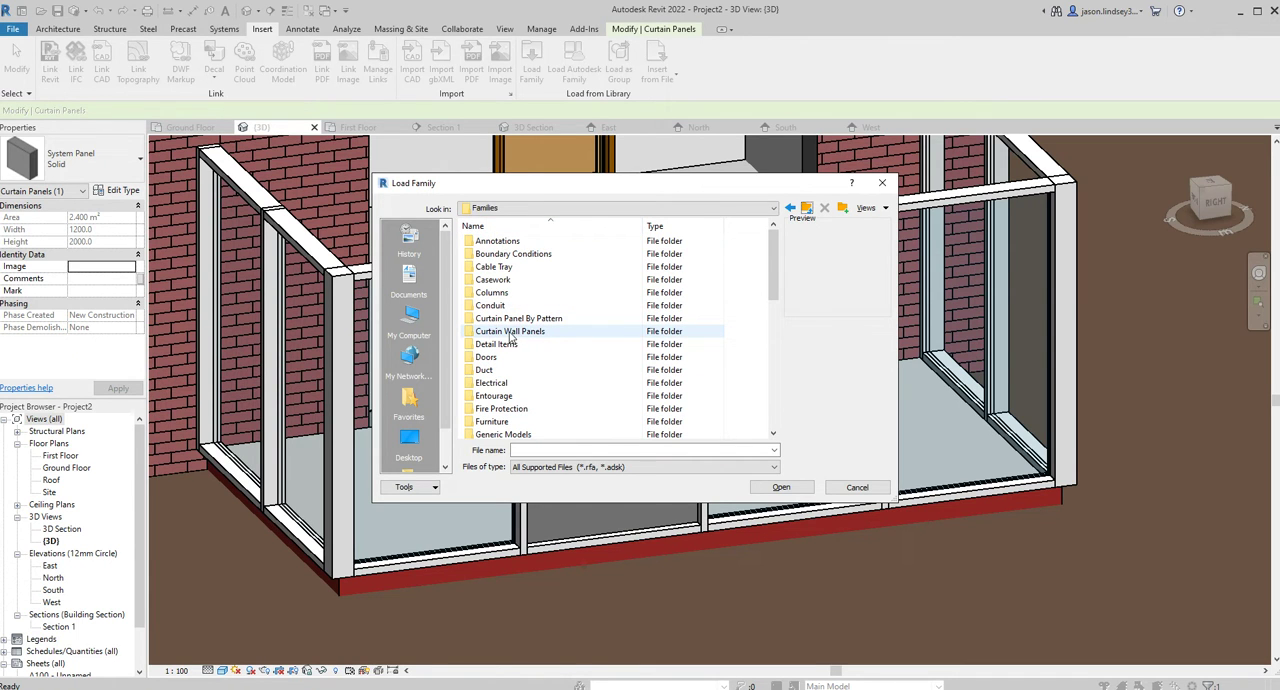
{"action": "double_click", "coordinate": [510, 331]}
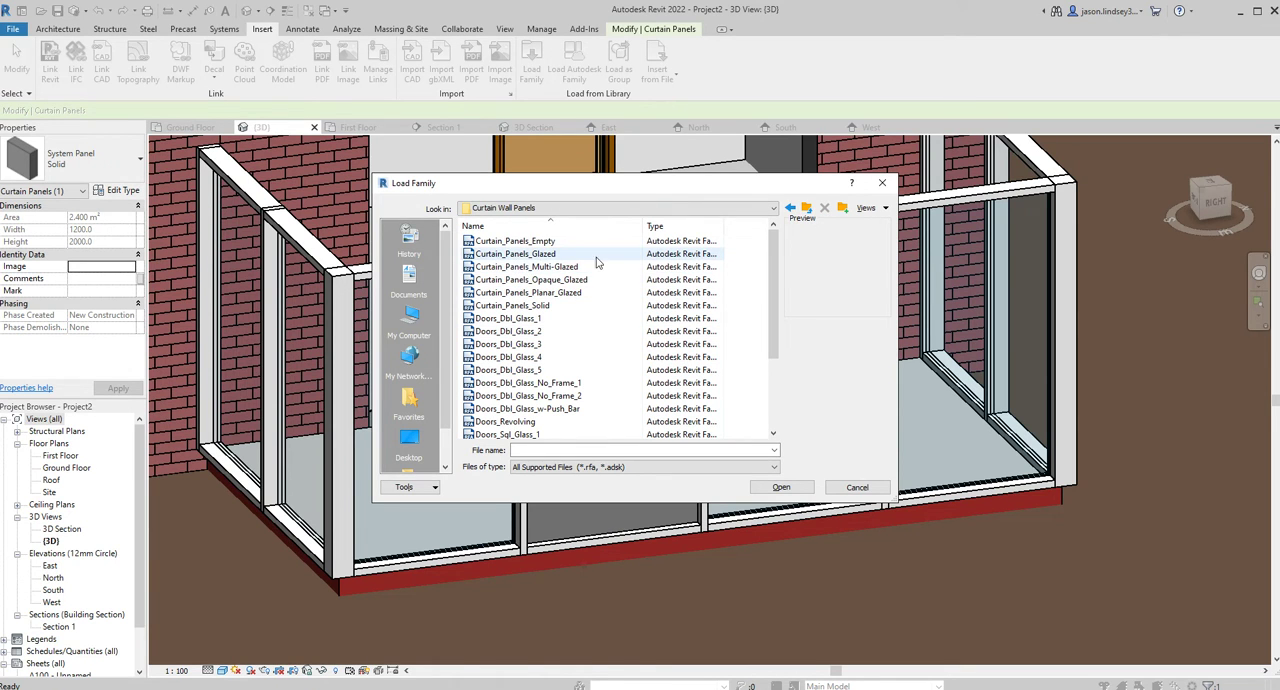
{"action": "scroll", "scroll_direction": "down", "scroll_amount": 3}
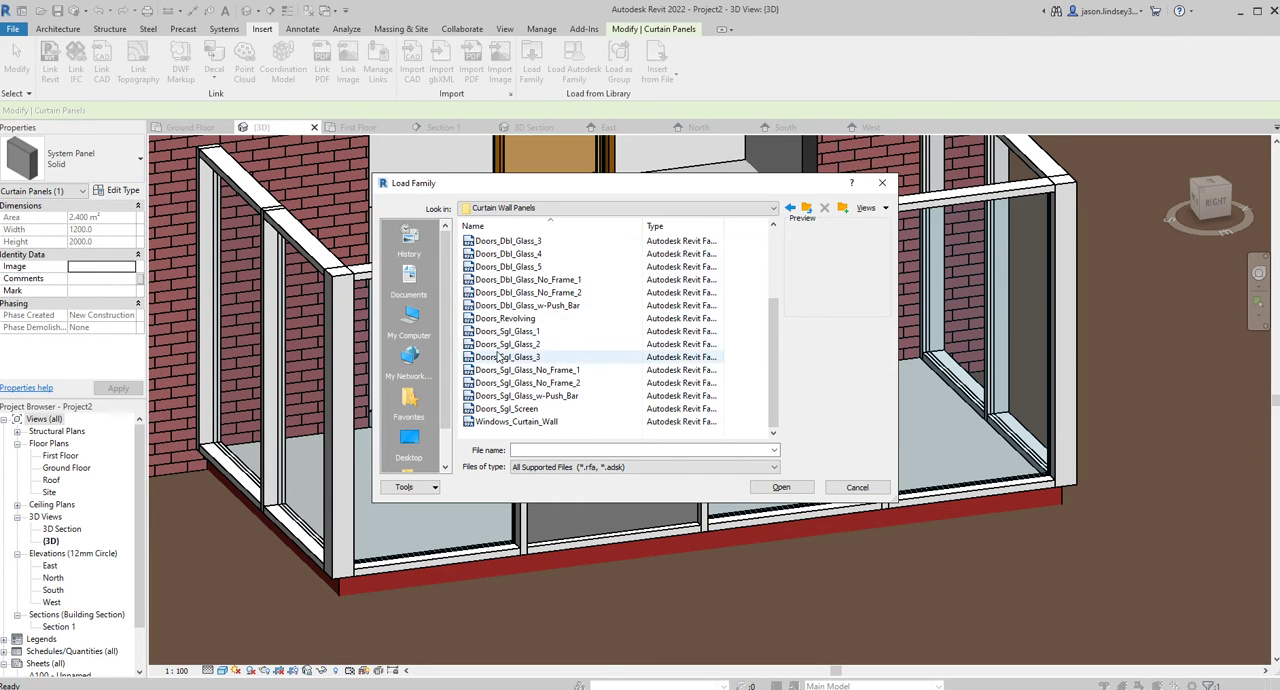
- Compare Doors_Sgl_Glass_1 and Doors_Sgl_Glass_2, then load the single glass door family into the project
{"action": "left_click", "coordinate": [507, 331]}
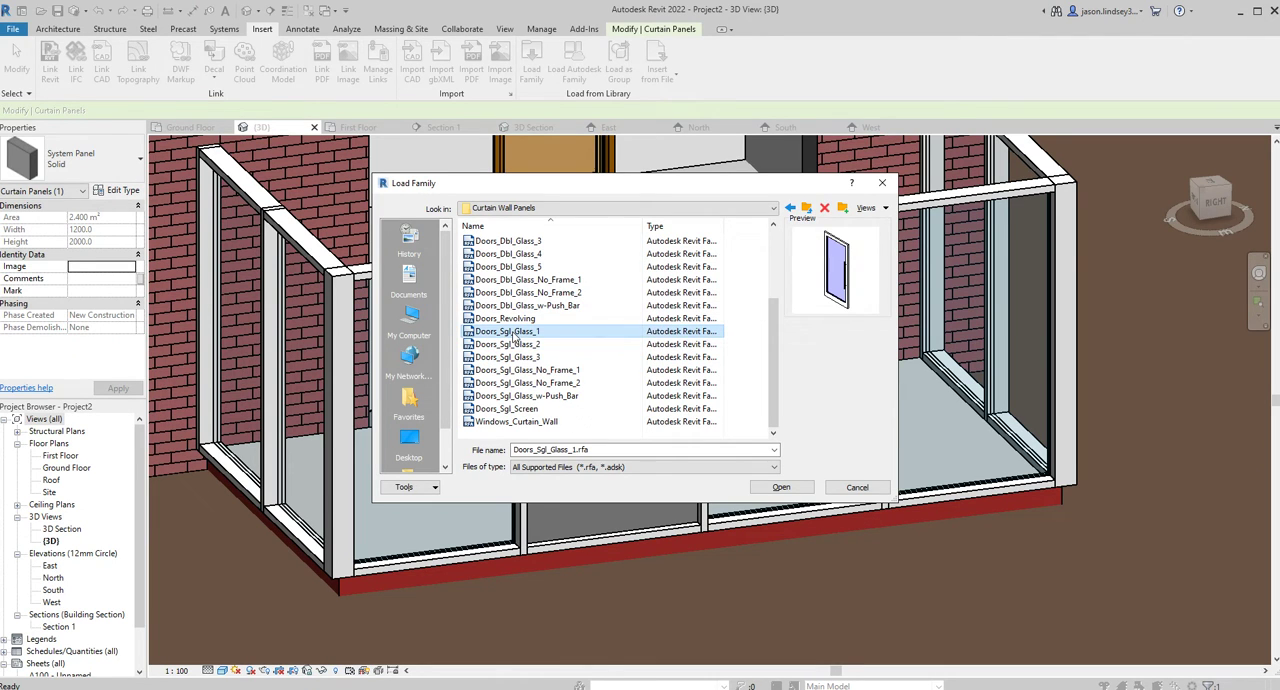
{"action": "left_click", "coordinate": [506, 344]}
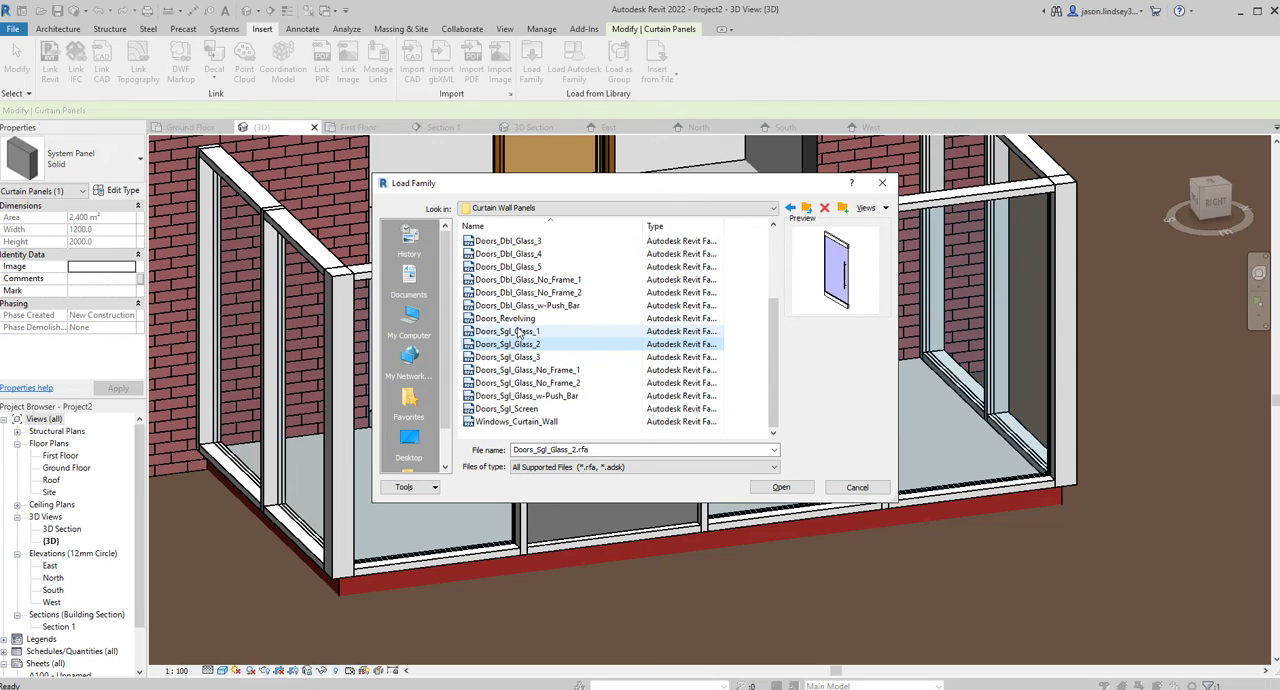
{"action": "left_click", "coordinate": [507, 331]}
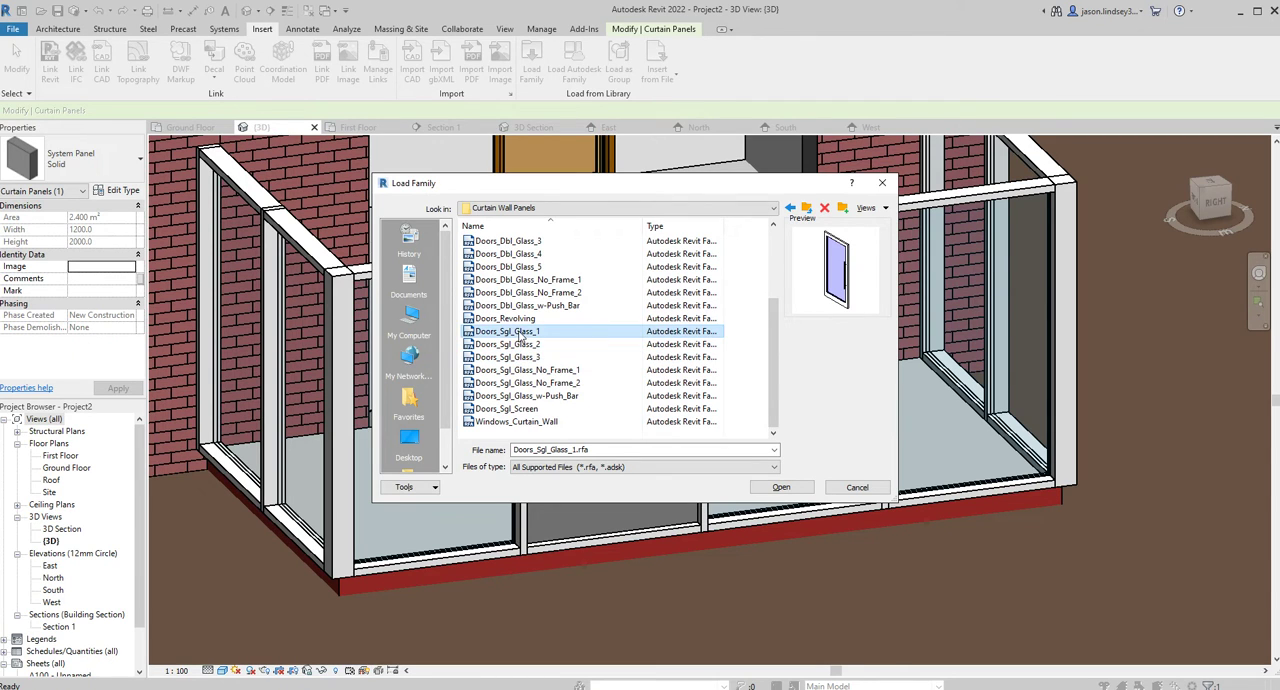
{"action": "left_click", "coordinate": [507, 344]}
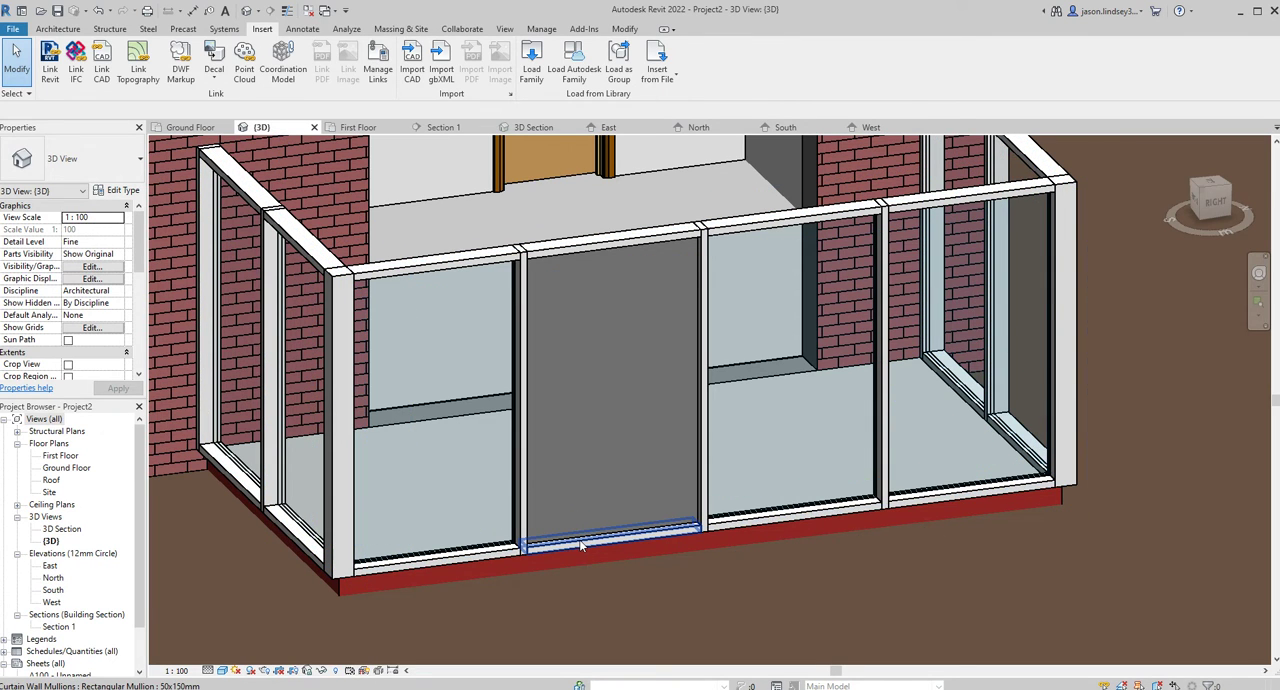
- Select the solid panel in the second bay again so its type can be swapped to the glass door
{"action": "left_click", "coordinate": [580, 545]}
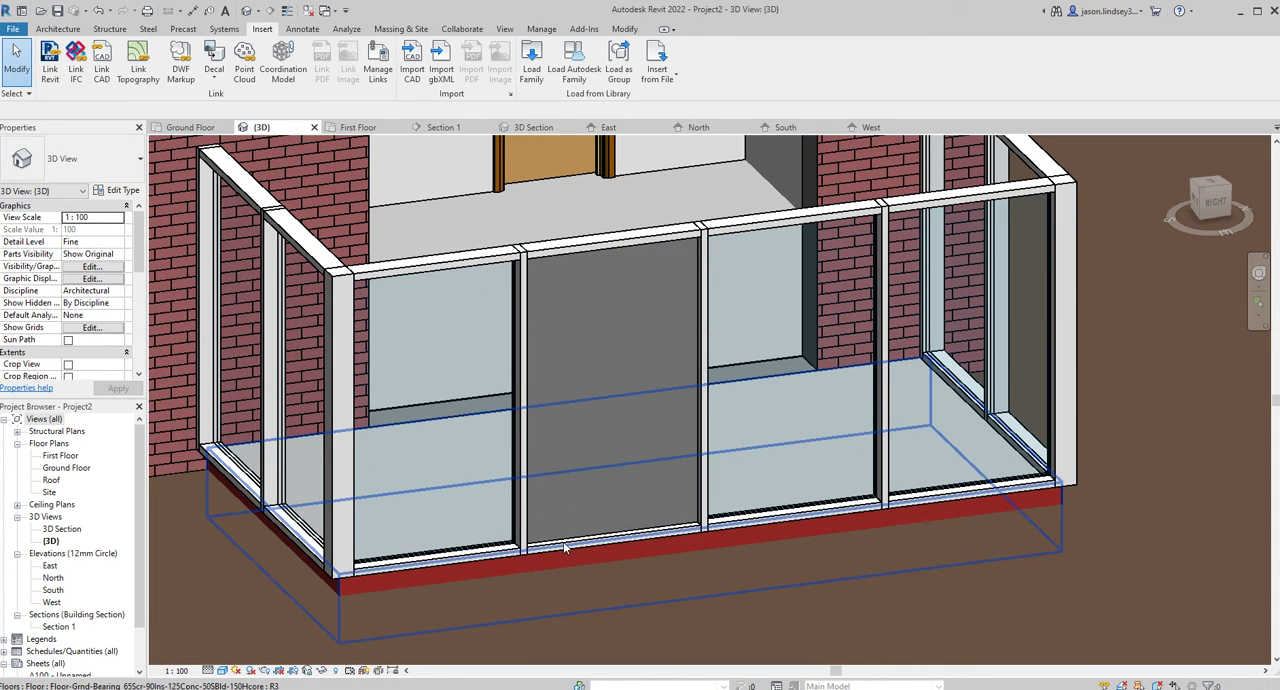
{"action": "left_click", "coordinate": [600, 450]}
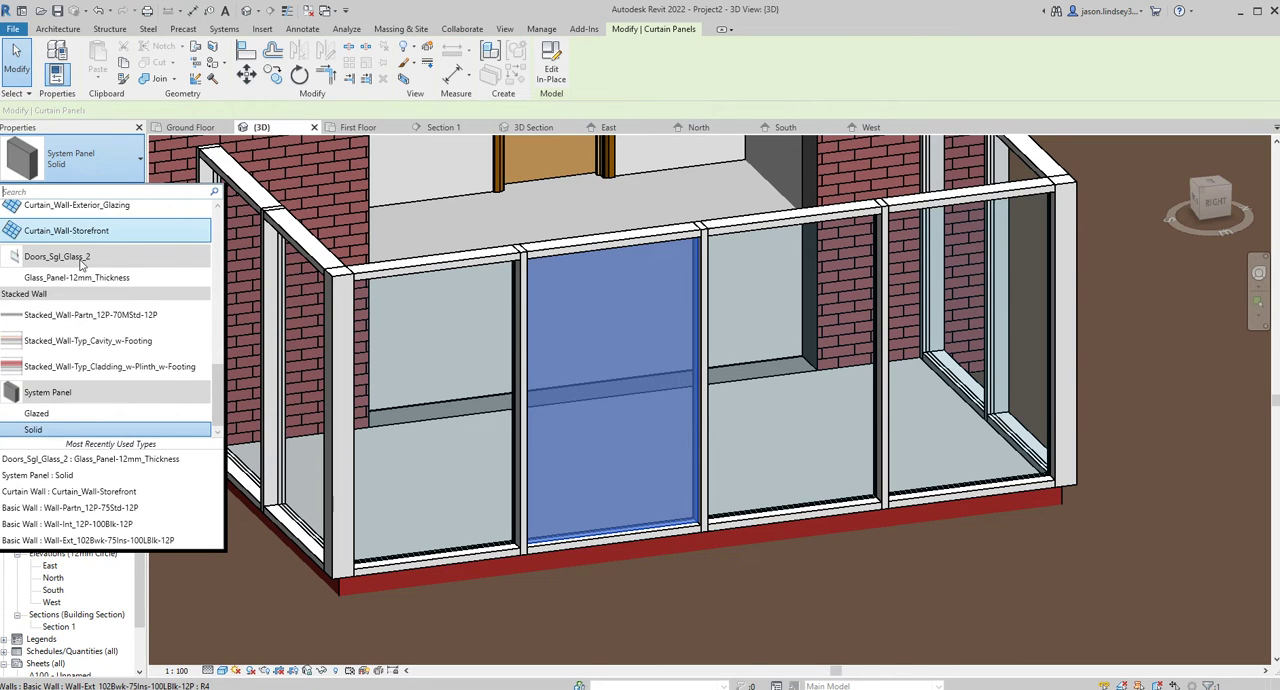
{"action": "mouse_move", "coordinate": [77, 277]}
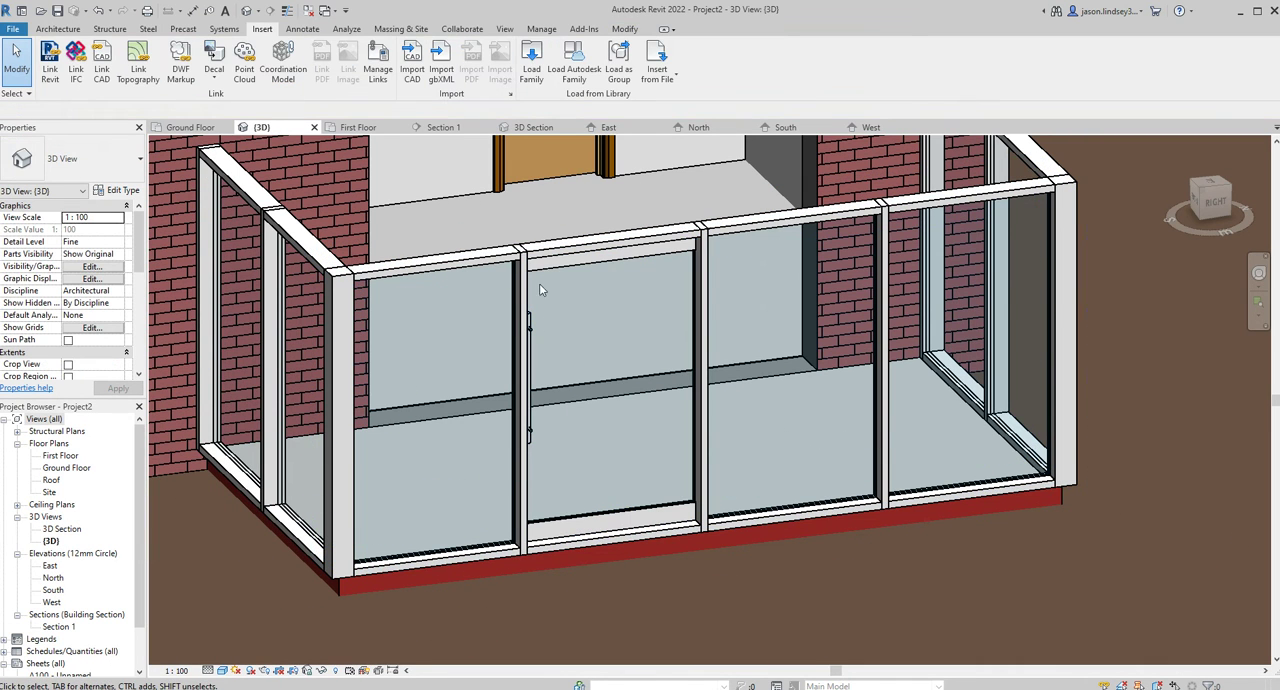
{"action": "mouse_move", "coordinate": [575, 378]}
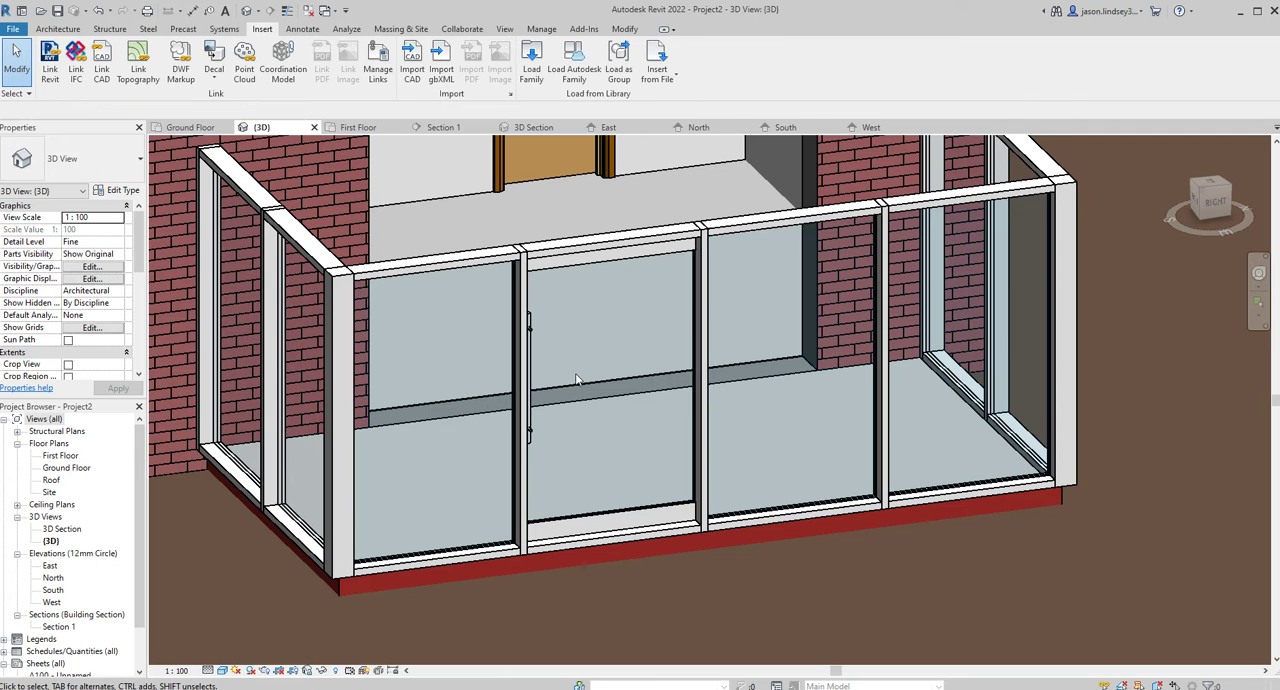
{"action": "mouse_move", "coordinate": [630, 504]}
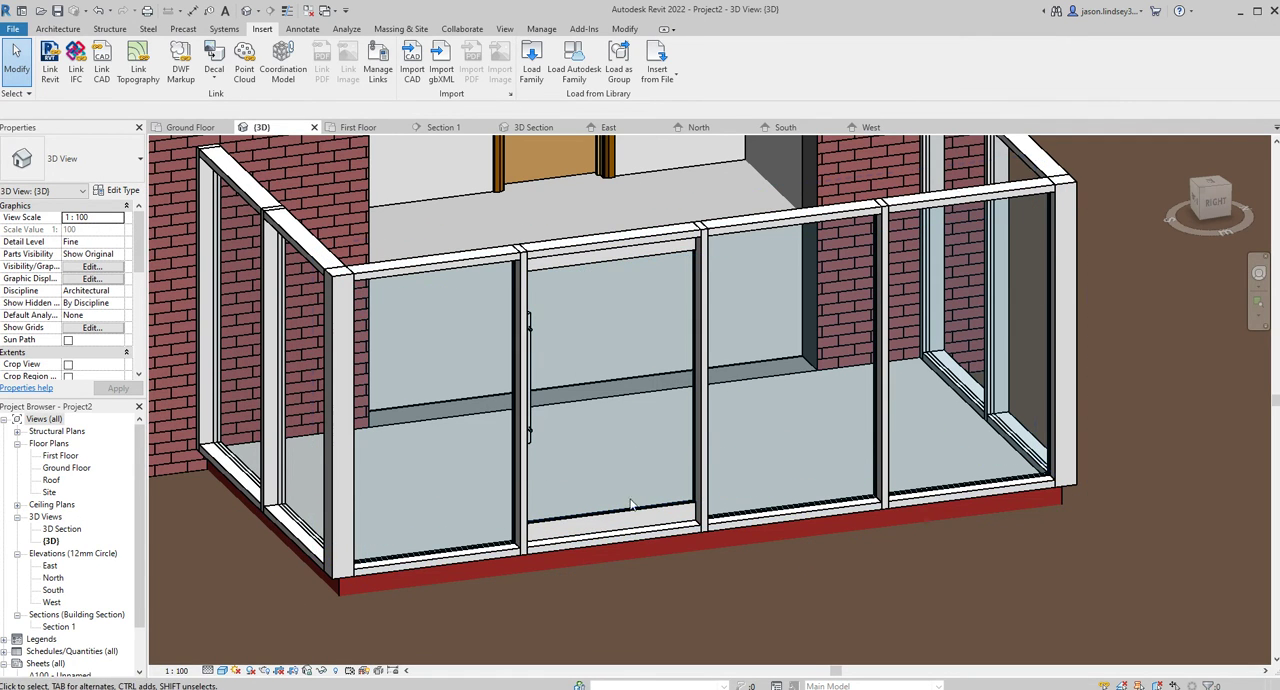
- Clear the selection and undo the single glass door, returning the second bay to plain glazing
{"action": "left_click", "coordinate": [613, 543]}
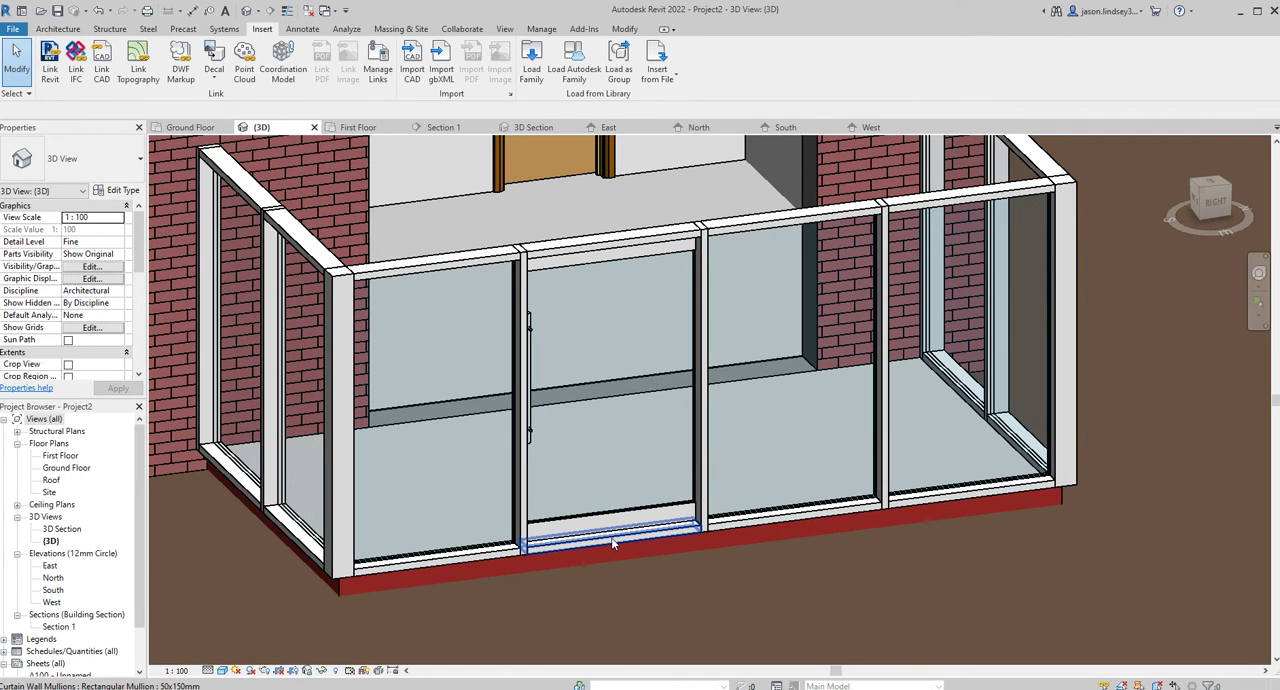
{"action": "left_click", "coordinate": [612, 543]}
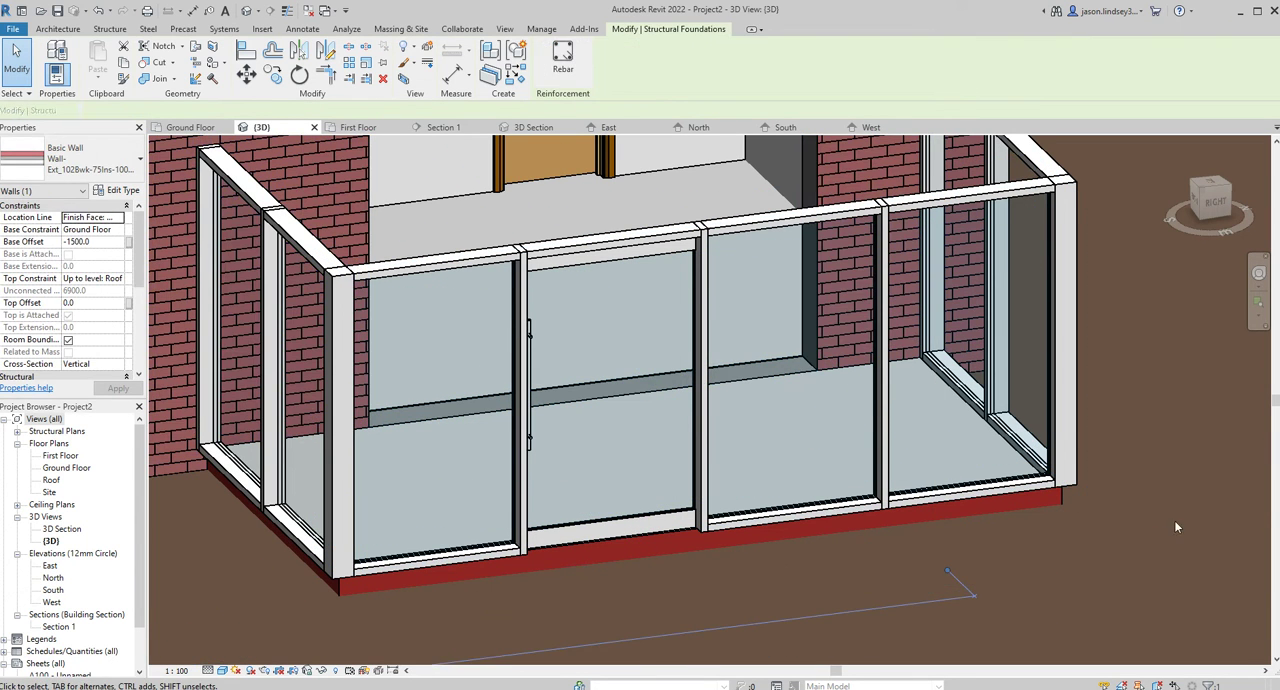
{"action": "left_click", "coordinate": [262, 28]}
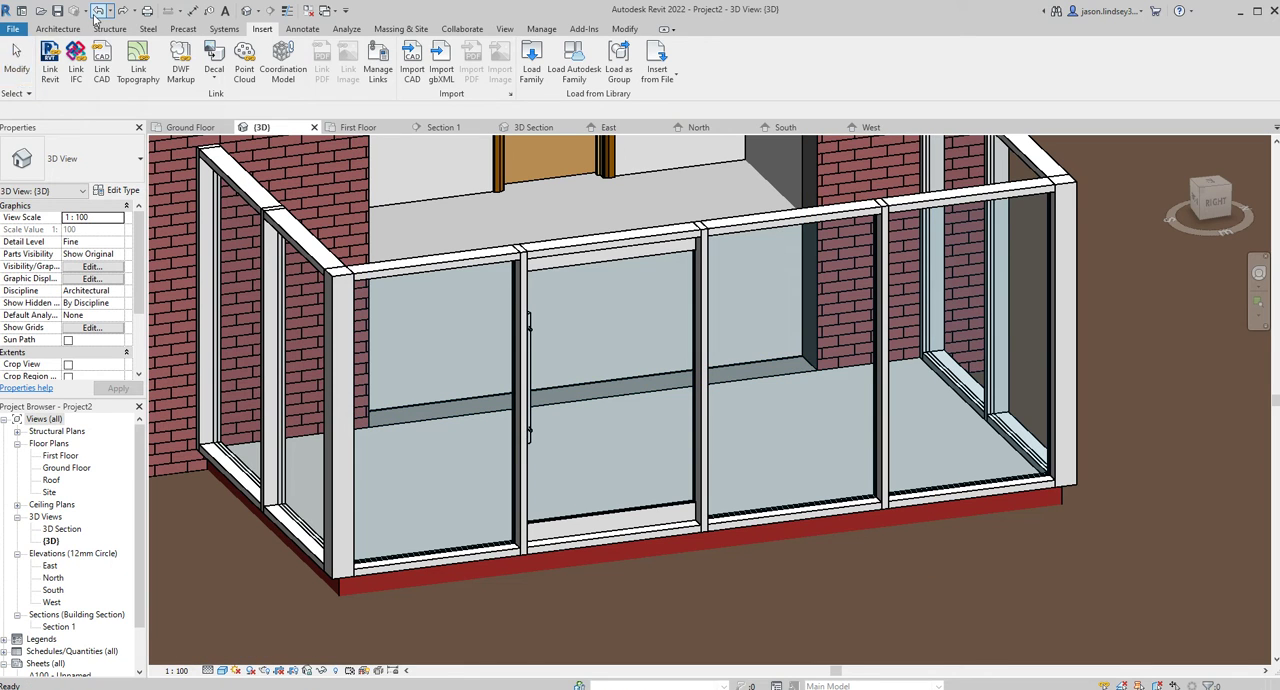
{"action": "left_click", "coordinate": [605, 390]}
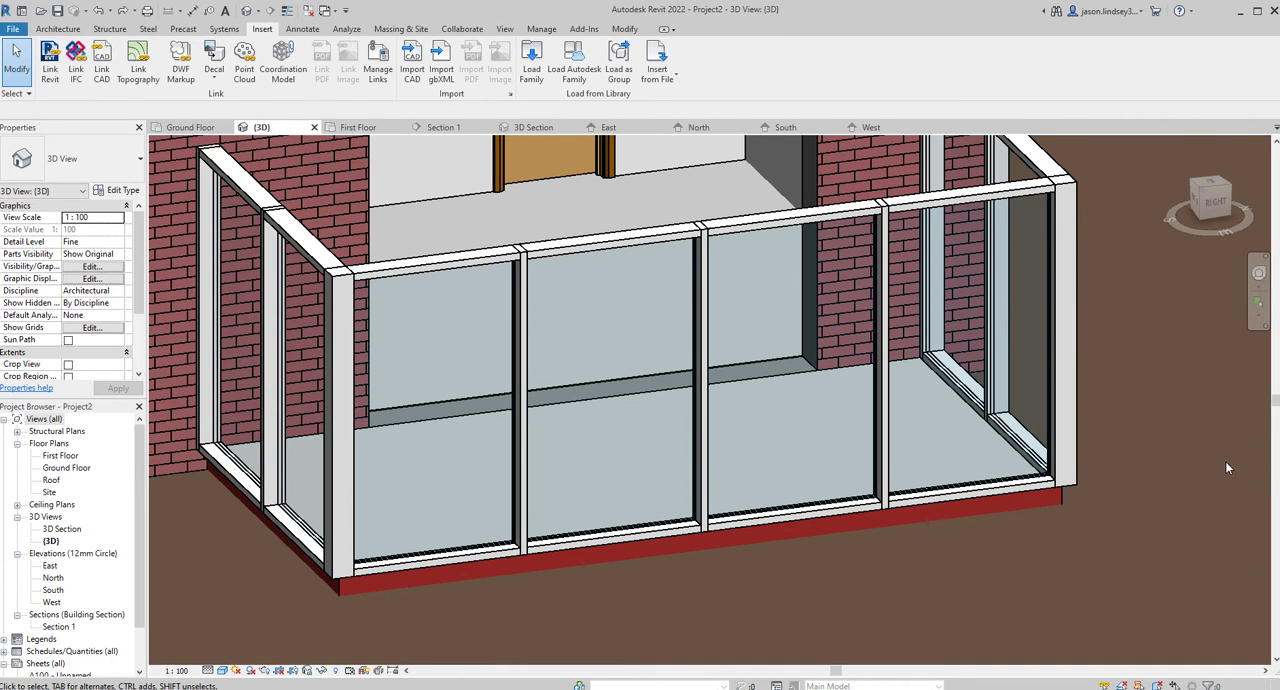
{"action": "mouse_move", "coordinate": [743, 350]}
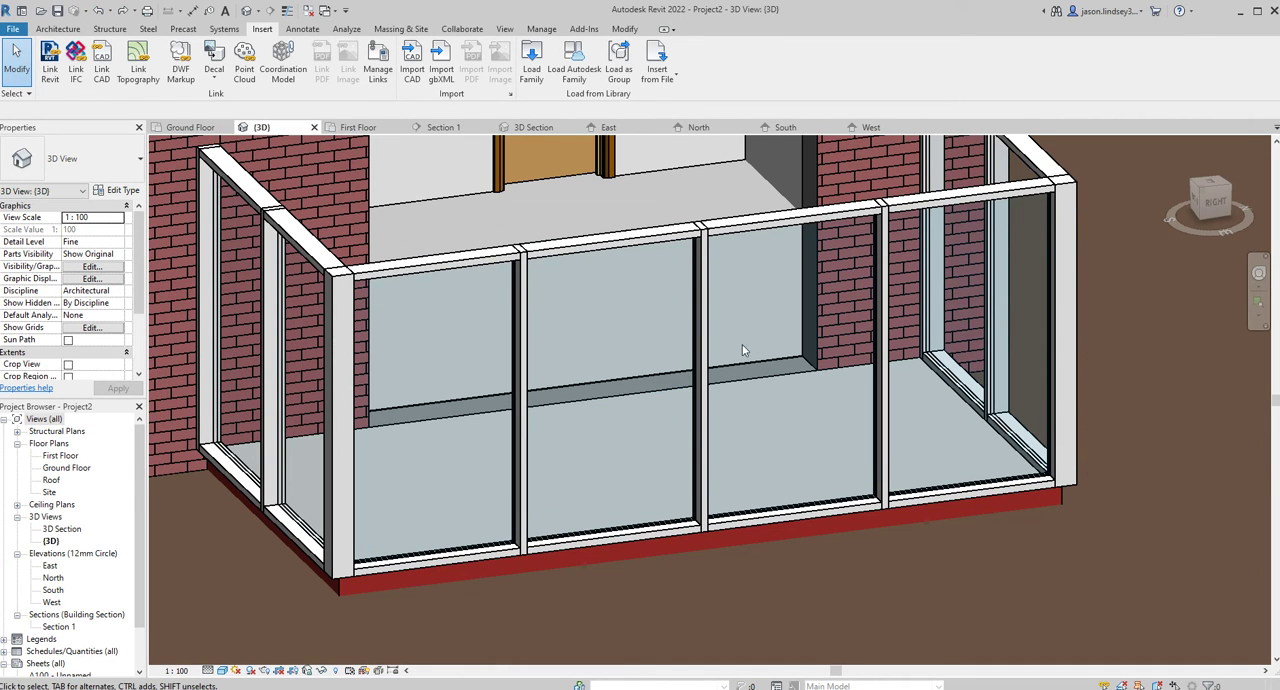
- Select the vertical mullion between the second and third front bays for removal
{"action": "left_click", "coordinate": [690, 375]}
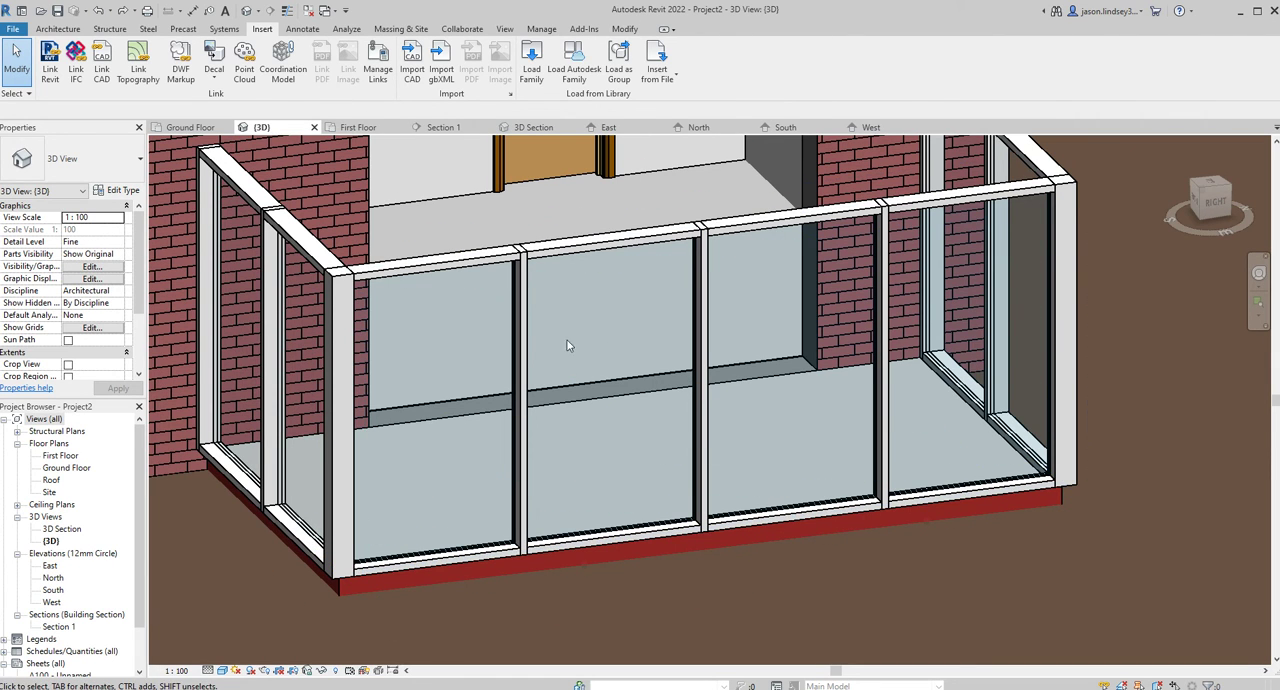
{"action": "left_click", "coordinate": [520, 370]}
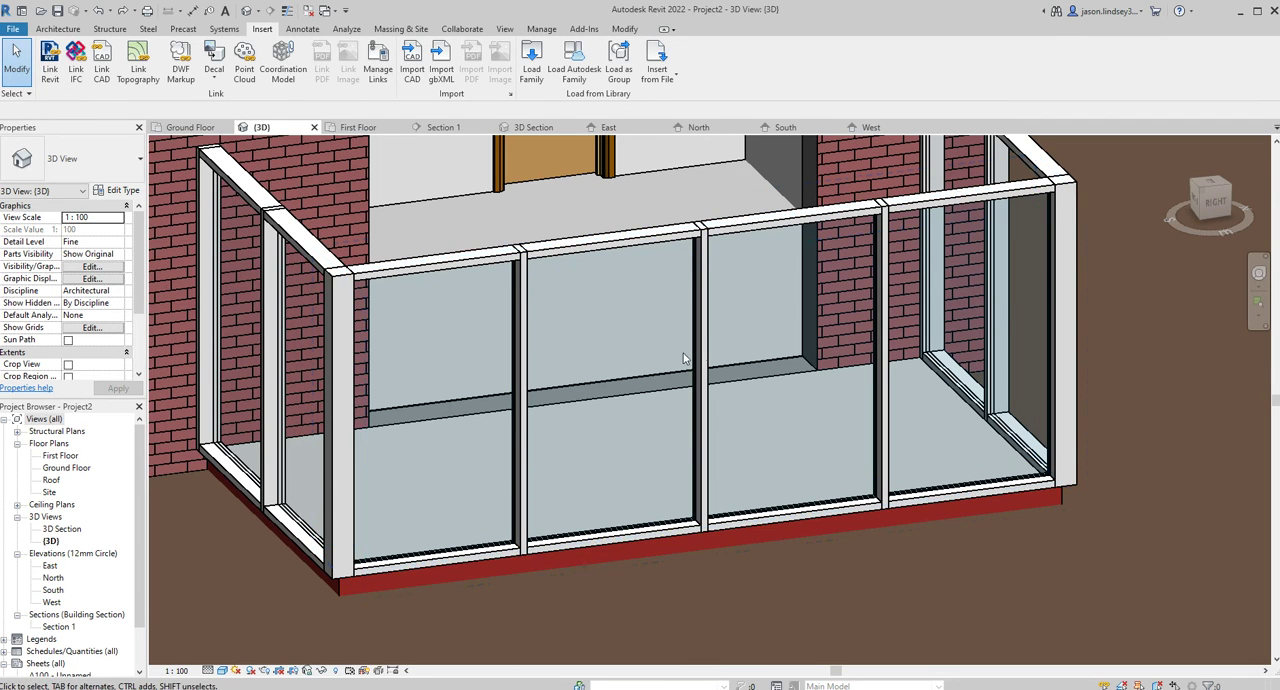
{"action": "left_click", "coordinate": [525, 398]}
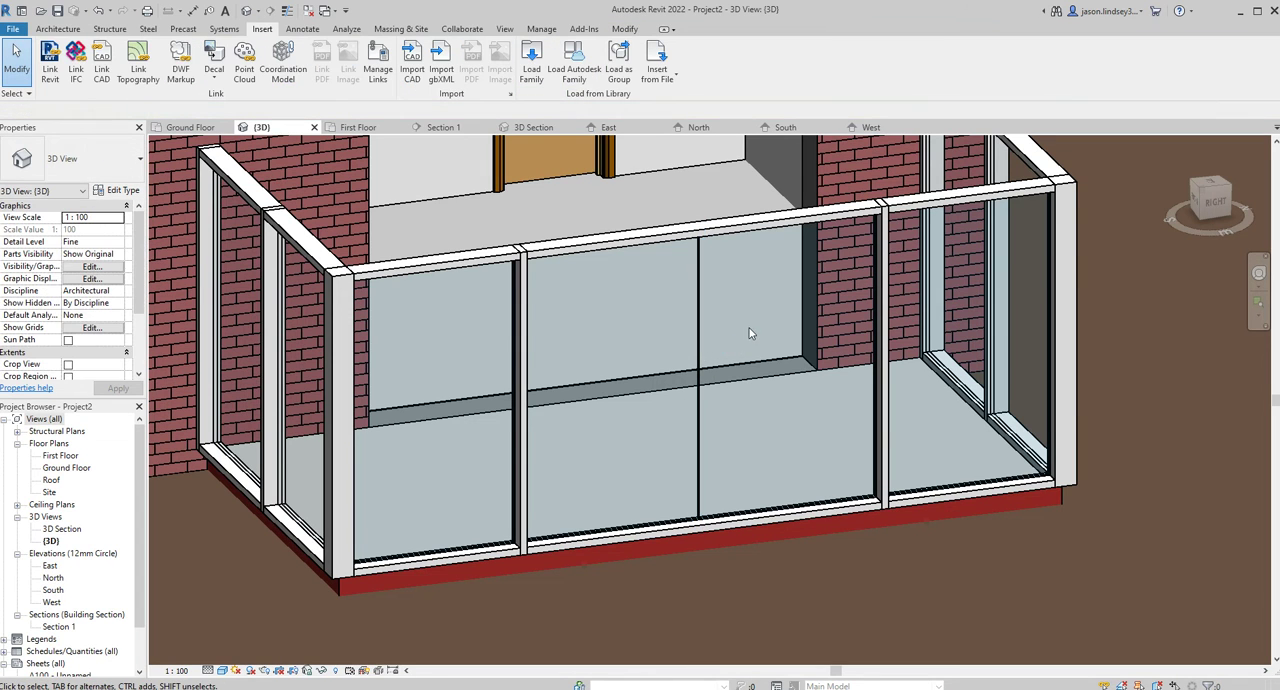
{"action": "mouse_move", "coordinate": [677, 426]}
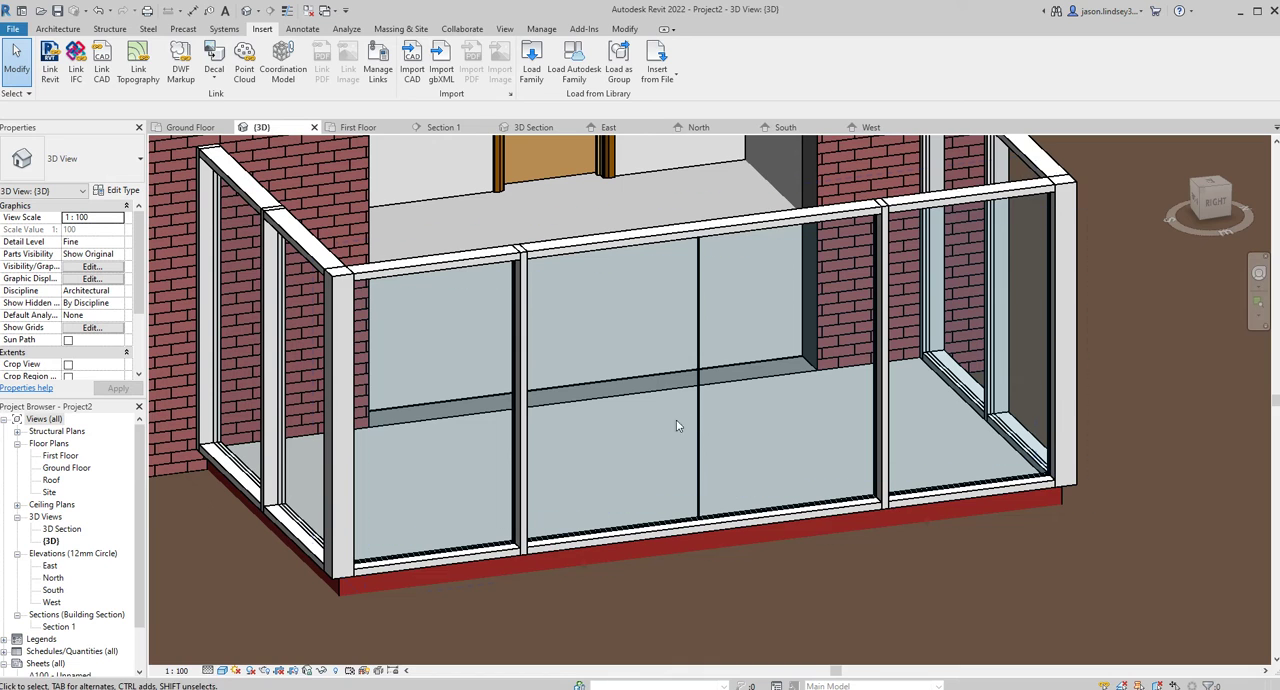
{"action": "mouse_move", "coordinate": [760, 308]}
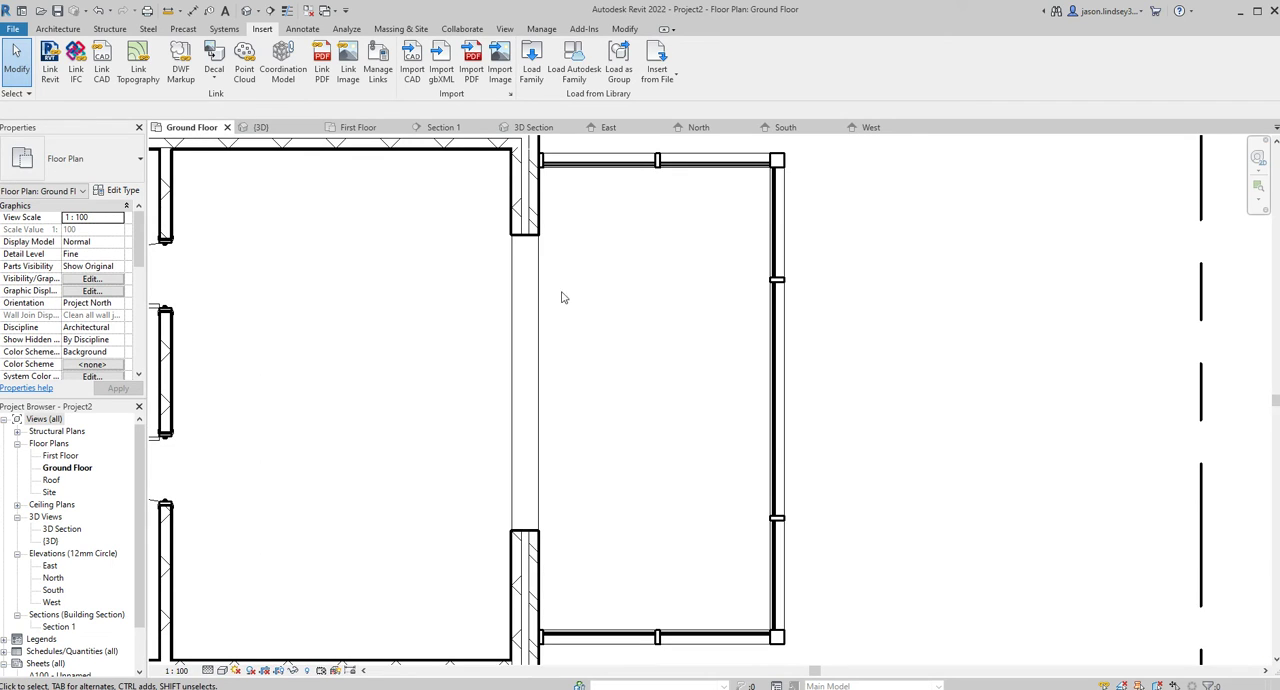
- Select the curtain grid line dividing the middle of the curtain wall so it can be deleted
{"action": "left_click", "coordinate": [778, 408]}
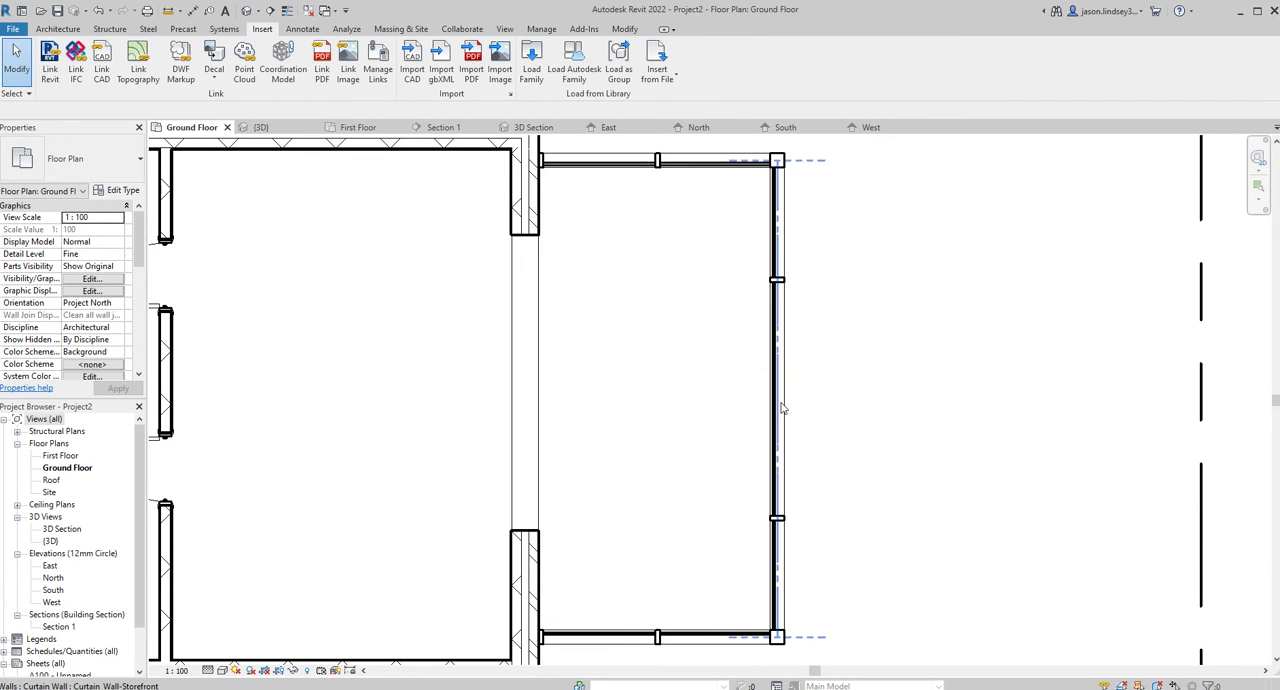
{"action": "left_click", "coordinate": [777, 400]}
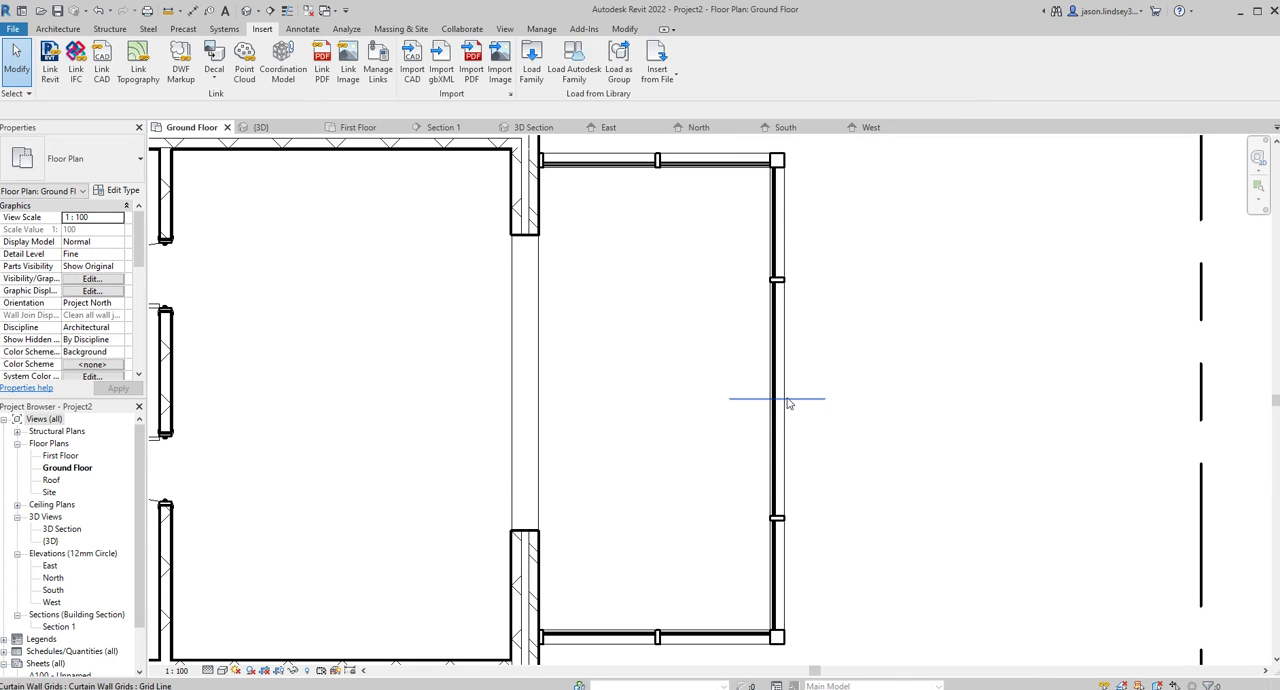
{"action": "mouse_move", "coordinate": [790, 402]}
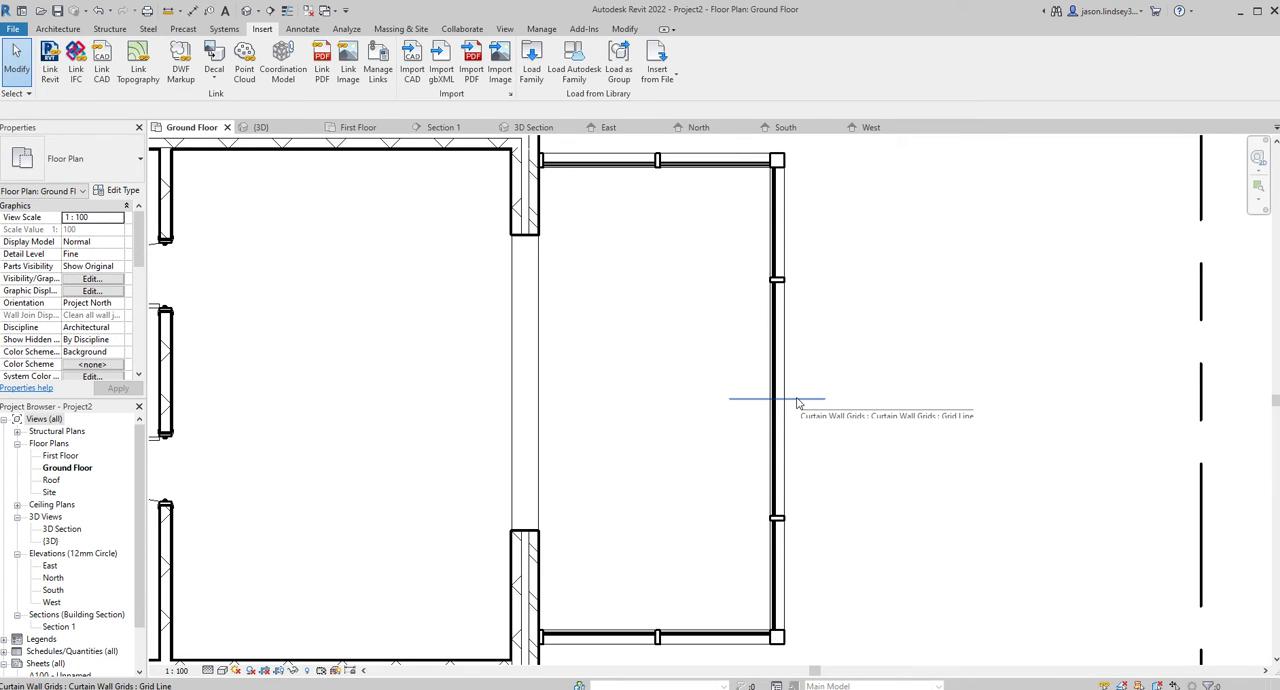
{"action": "left_click", "coordinate": [777, 399]}
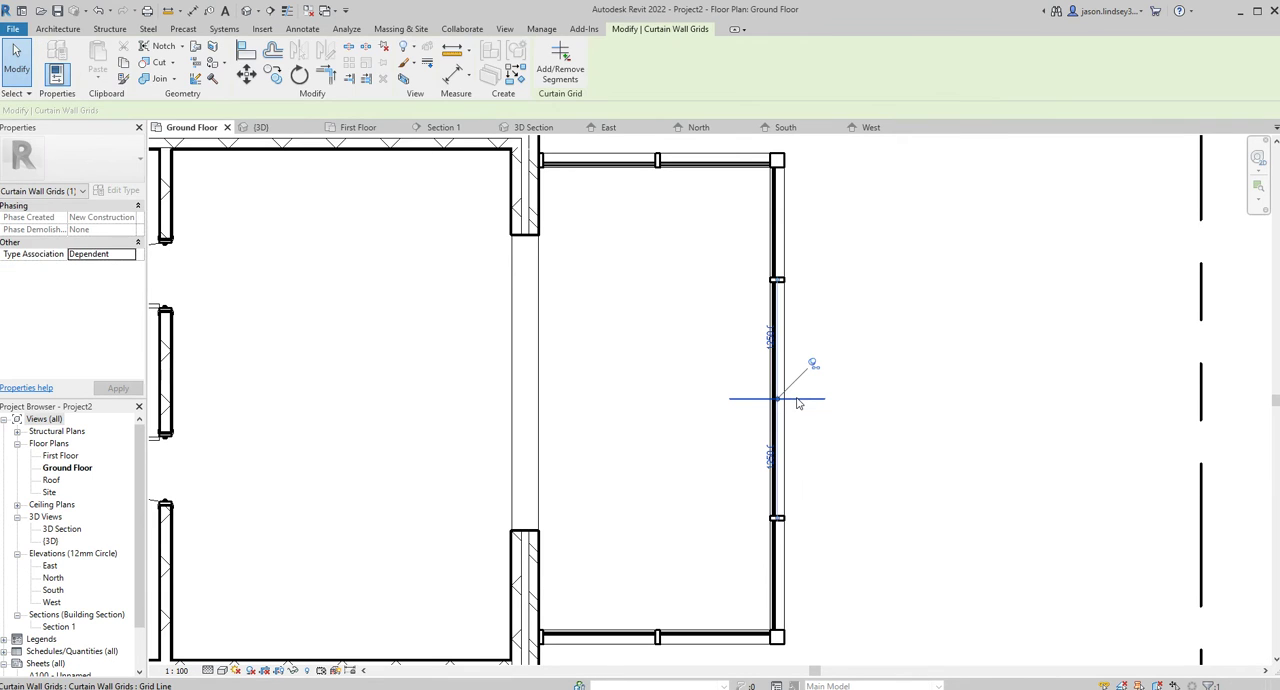
{"action": "mouse_move", "coordinate": [813, 368]}
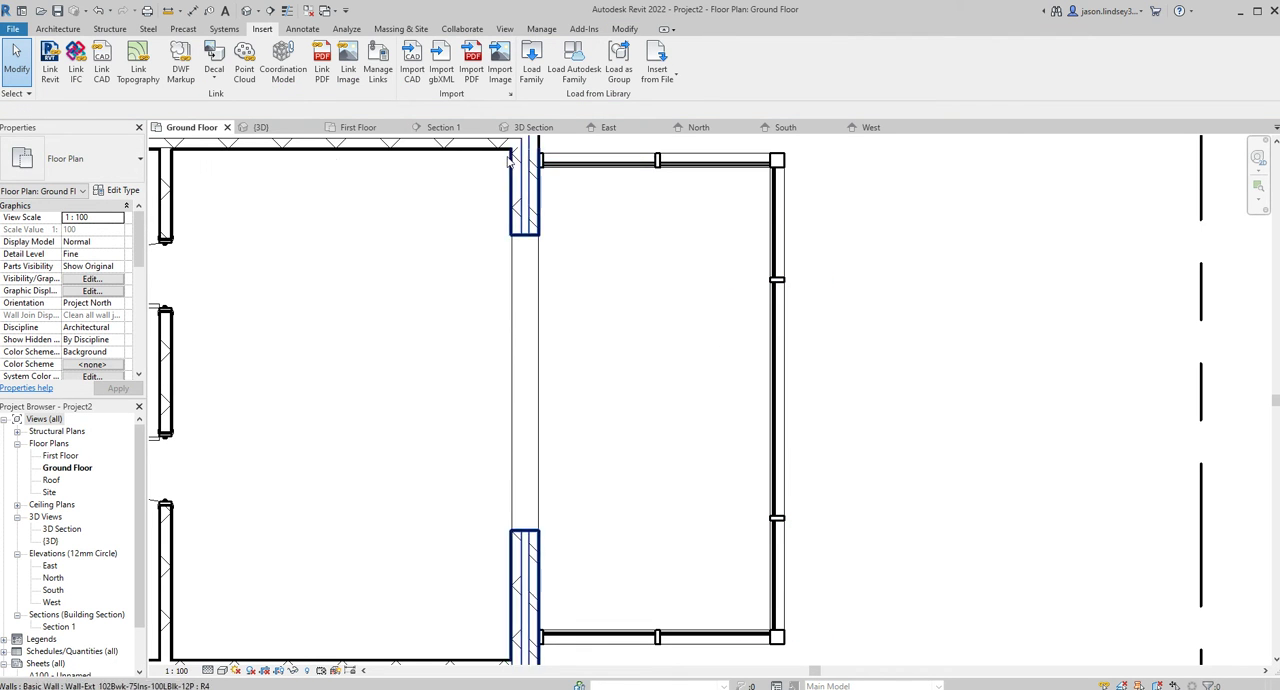
- Return to 3D, select the merged 2450 × 2000 glazed panel and bring up the Insert tools
{"action": "left_click", "coordinate": [261, 127]}
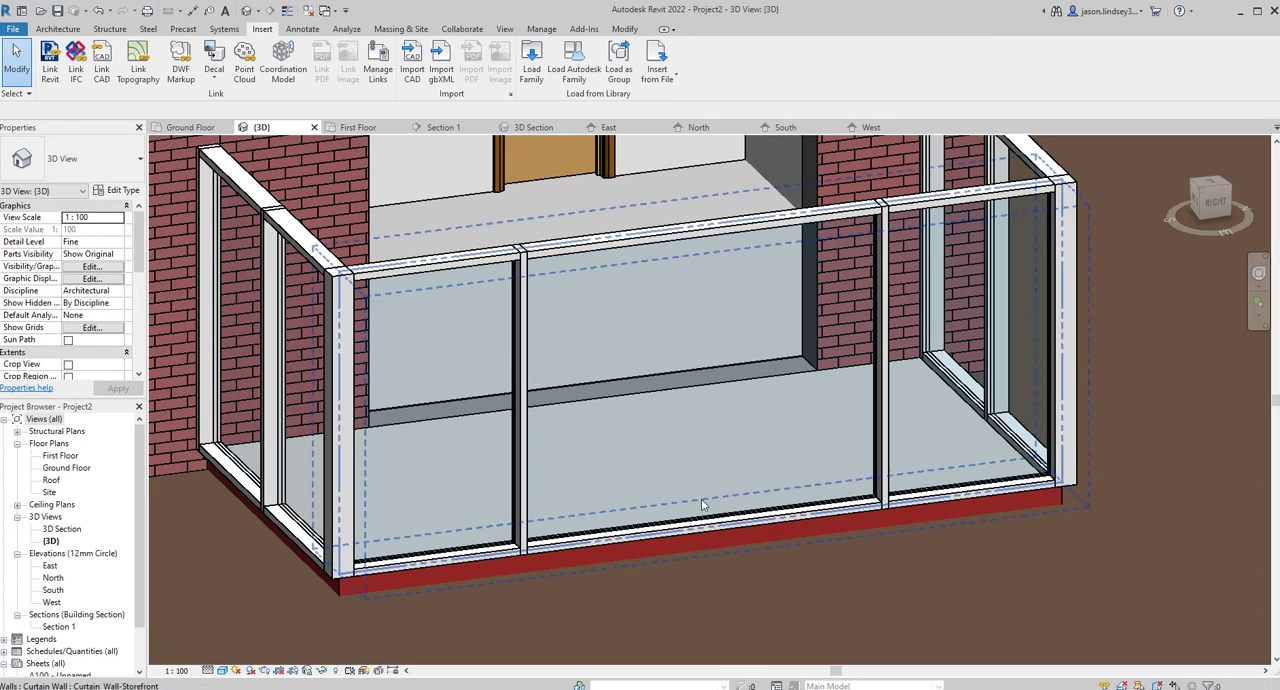
{"action": "mouse_move", "coordinate": [735, 518]}
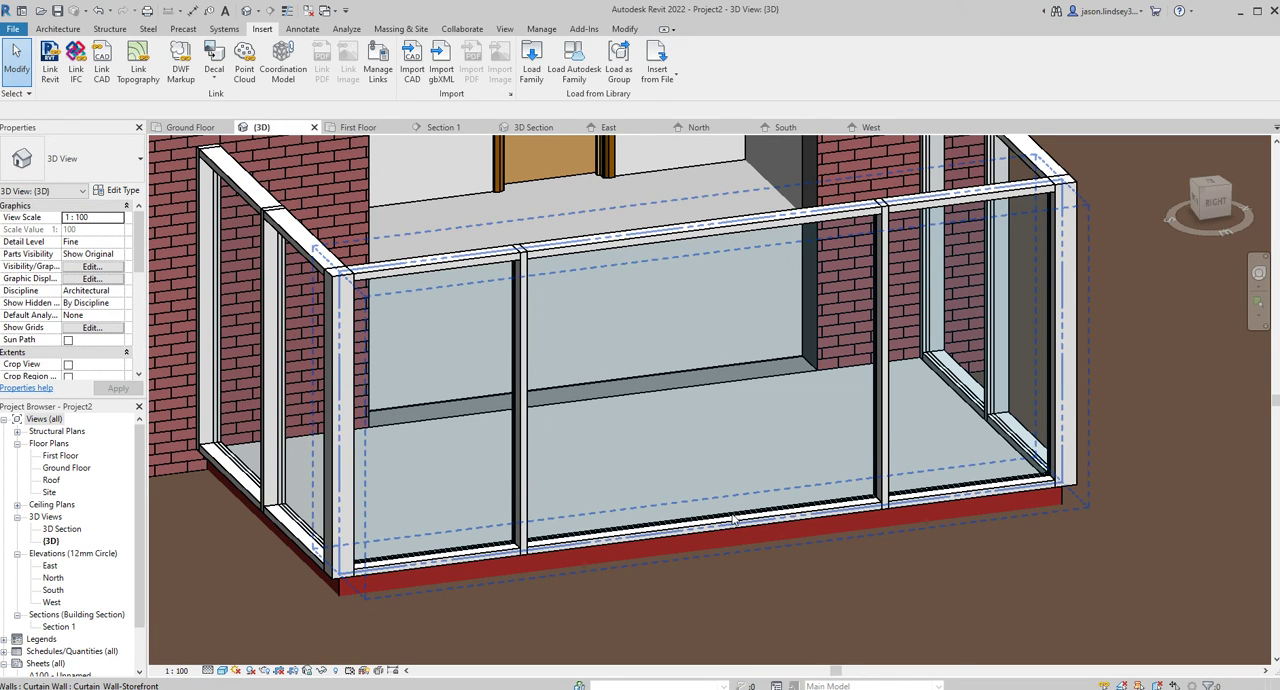
{"action": "mouse_move", "coordinate": [735, 520]}
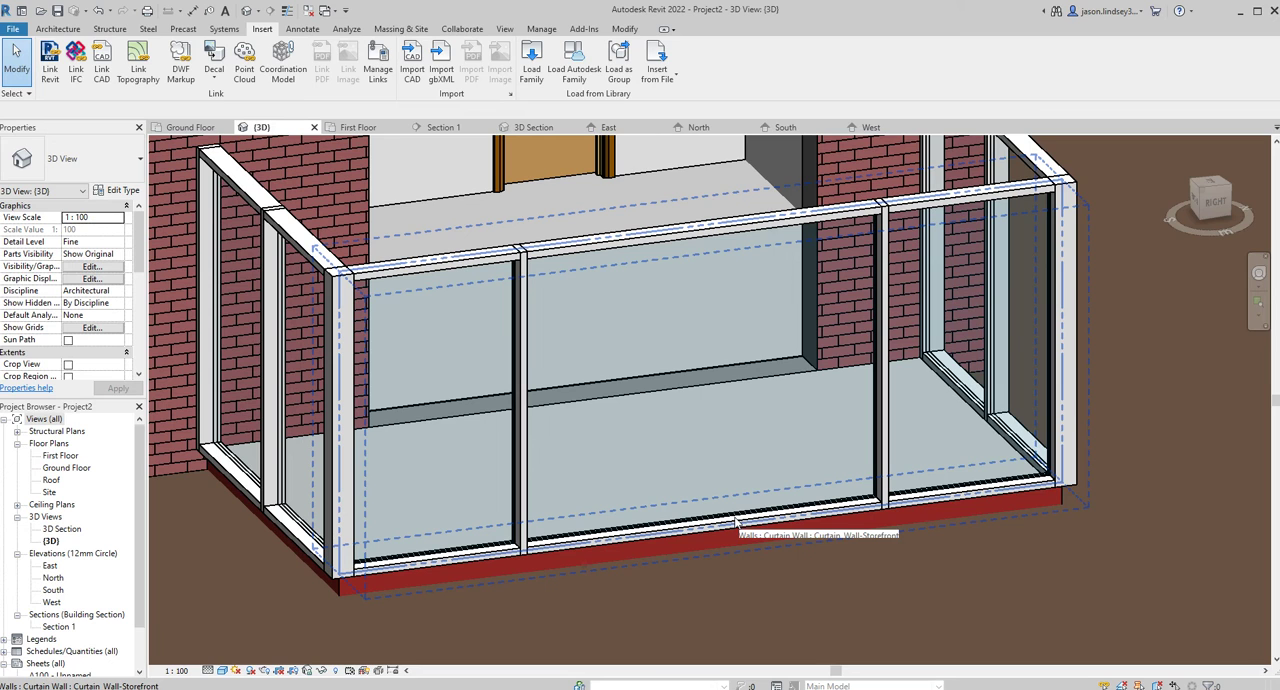
{"action": "left_click", "coordinate": [700, 520]}
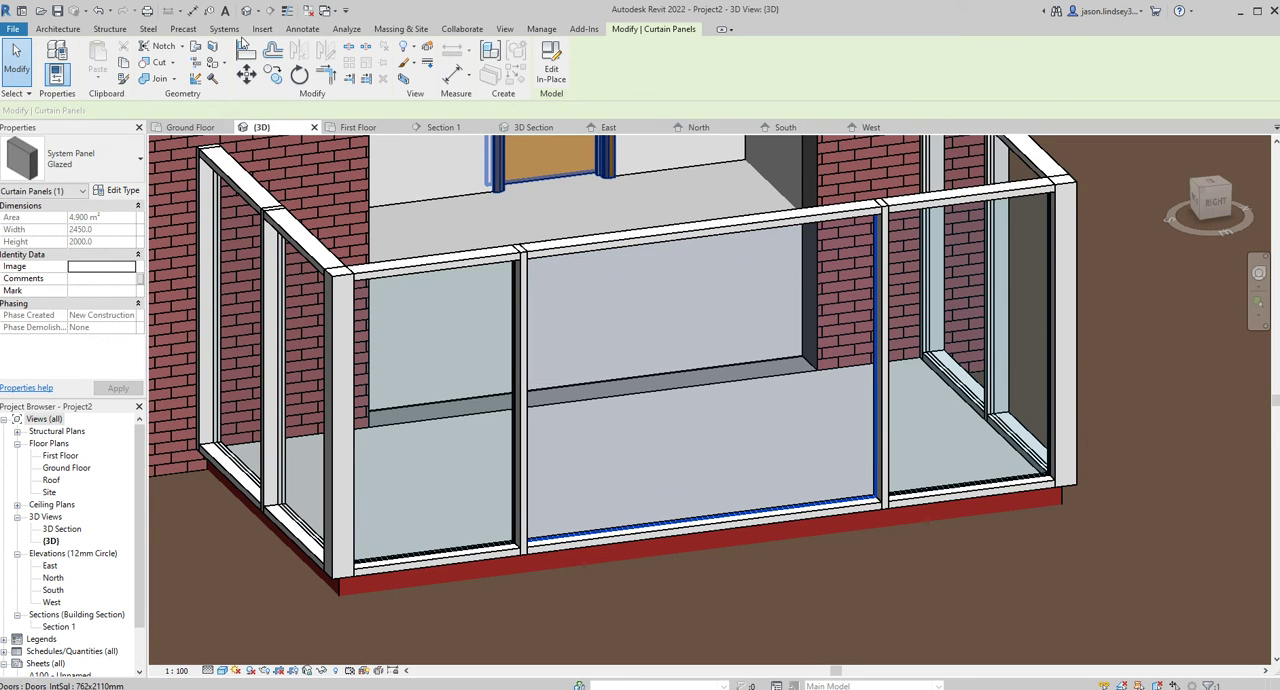
{"action": "left_click", "coordinate": [262, 28]}
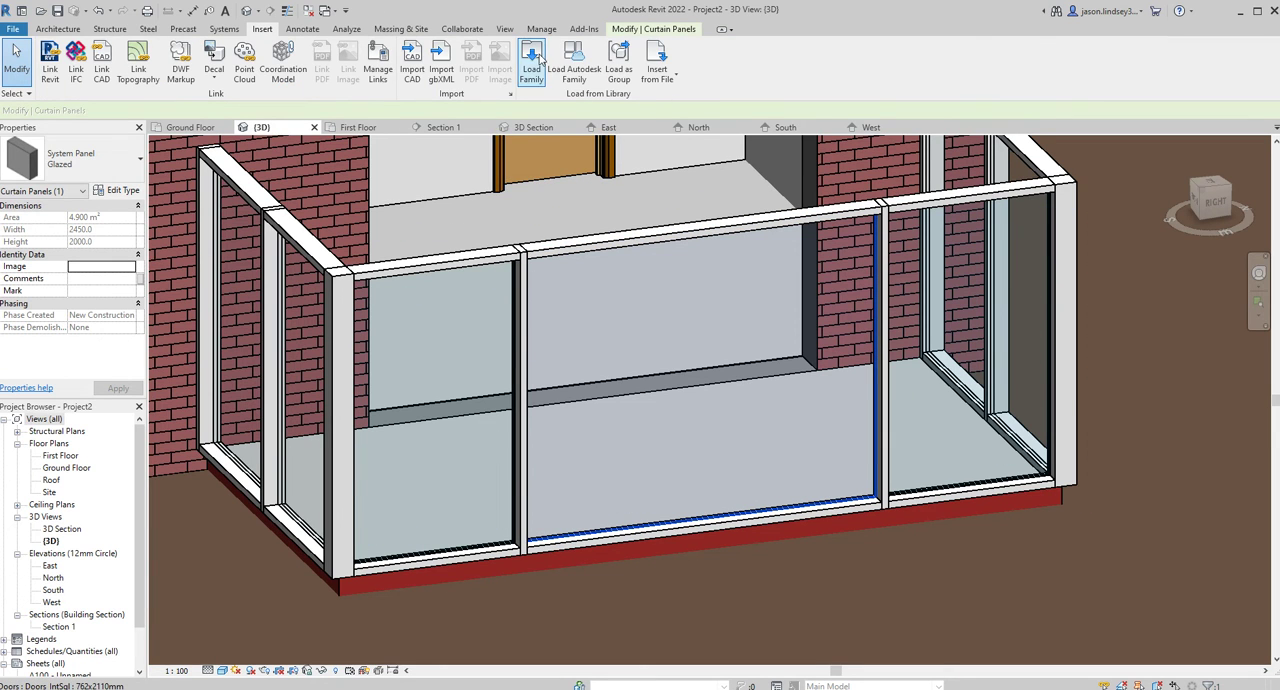
- Load the Doors_Dbl_Glass_1 double glass door family from the Curtain Wall Panels folder
{"action": "left_click", "coordinate": [531, 60]}
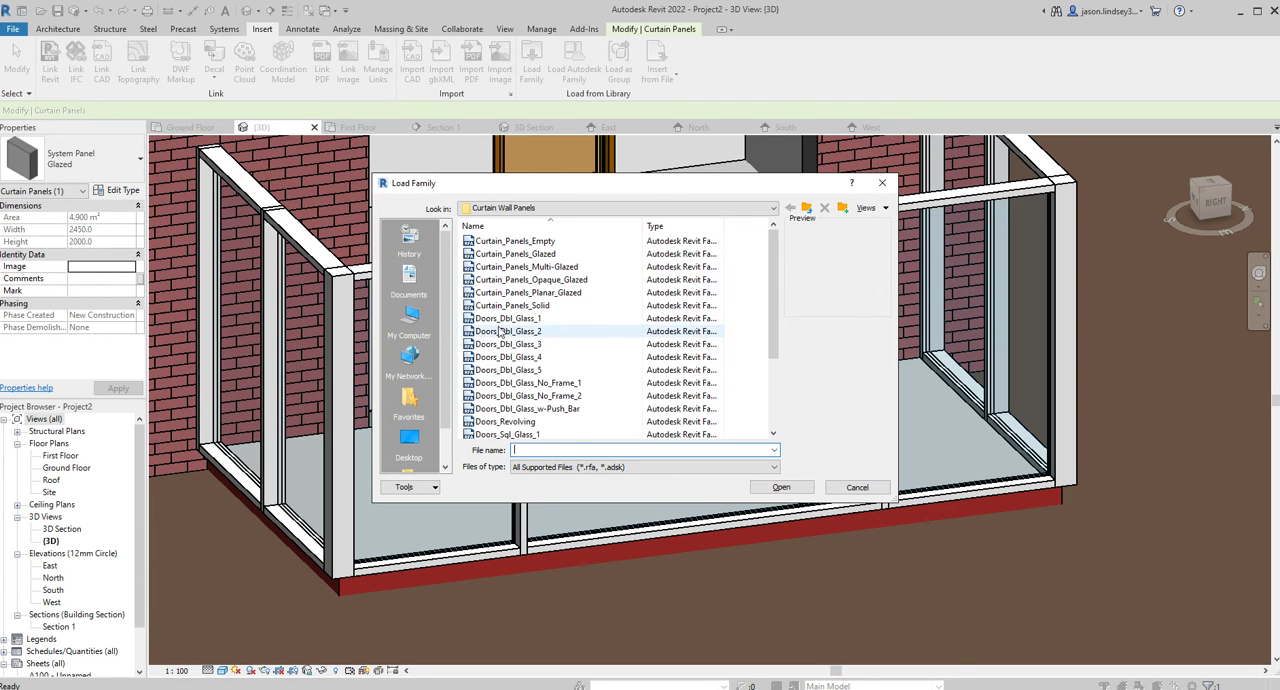
{"action": "left_click", "coordinate": [507, 318]}
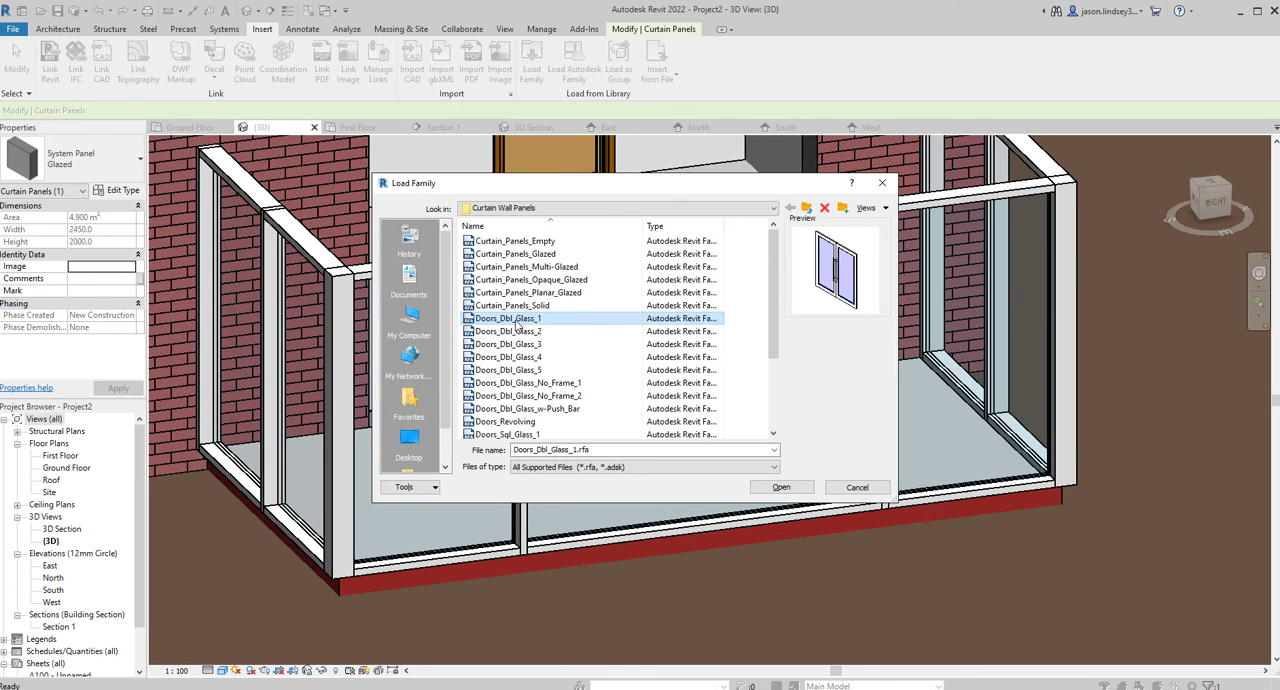
{"action": "left_click", "coordinate": [856, 487]}
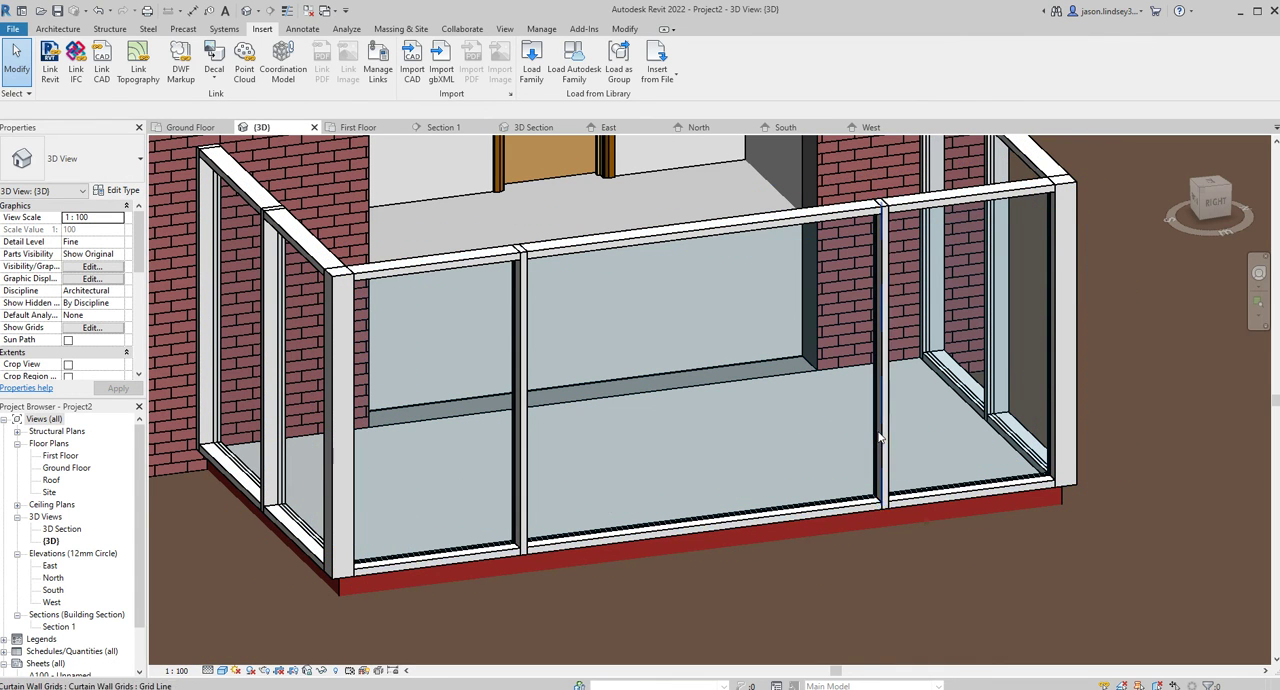
- Select the wide middle panel again to swap it to the Glass_Dbl_Door type
{"action": "left_click", "coordinate": [700, 435]}
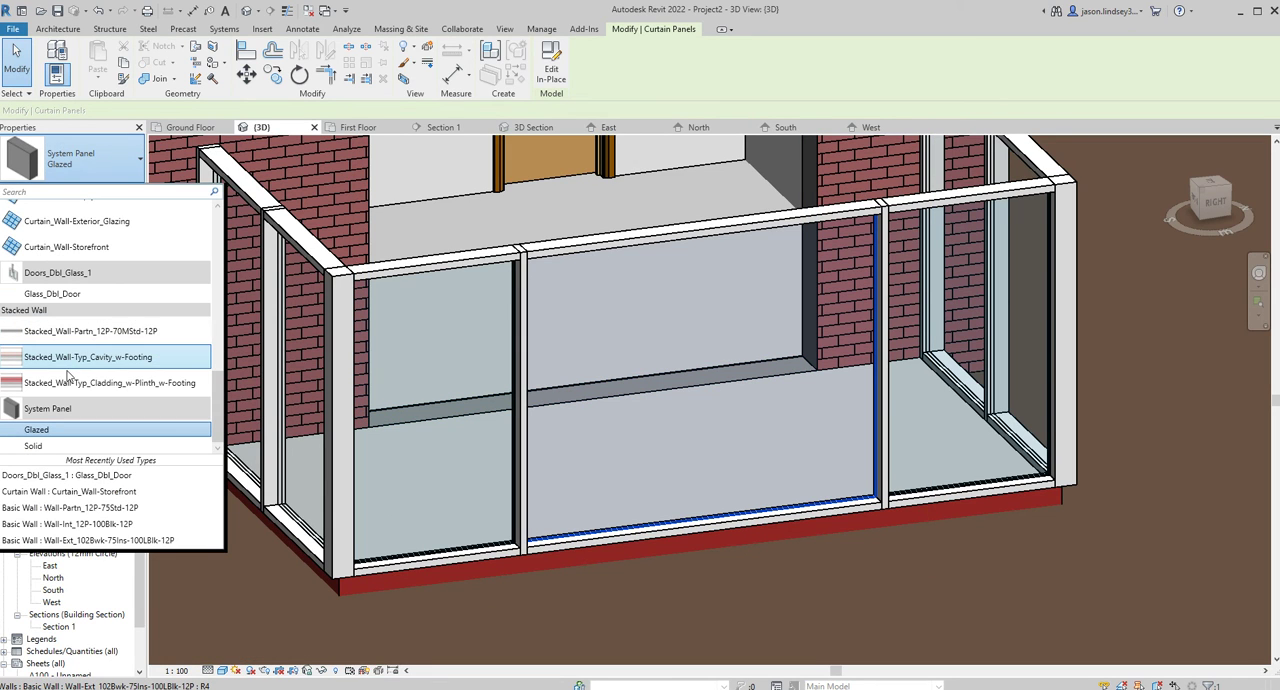
{"action": "mouse_move", "coordinate": [52, 293]}
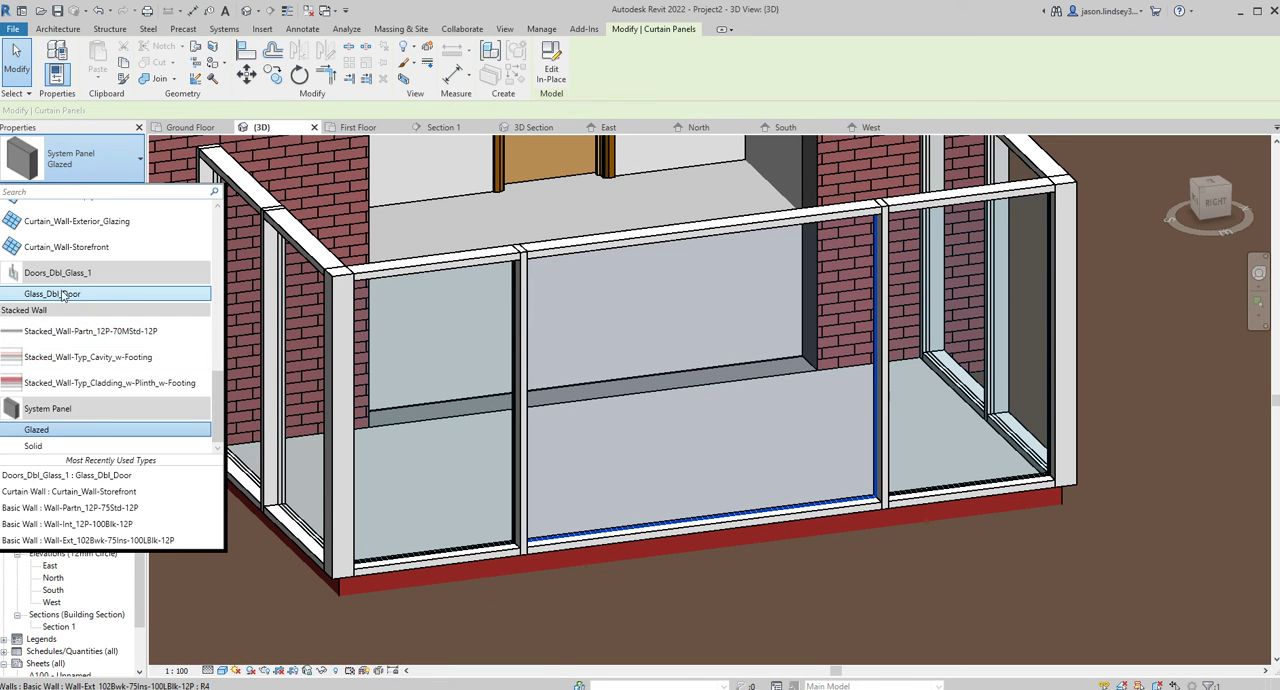
{"action": "mouse_move", "coordinate": [52, 293]}
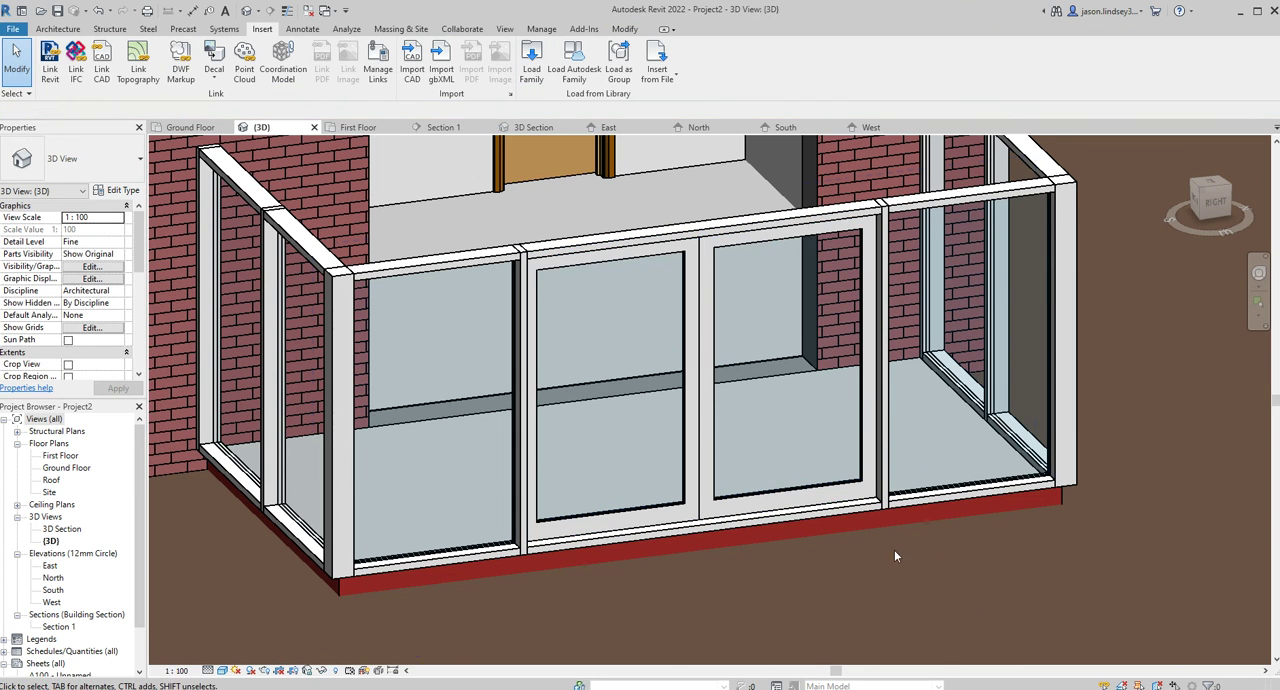
{"action": "left_click", "coordinate": [872, 505]}
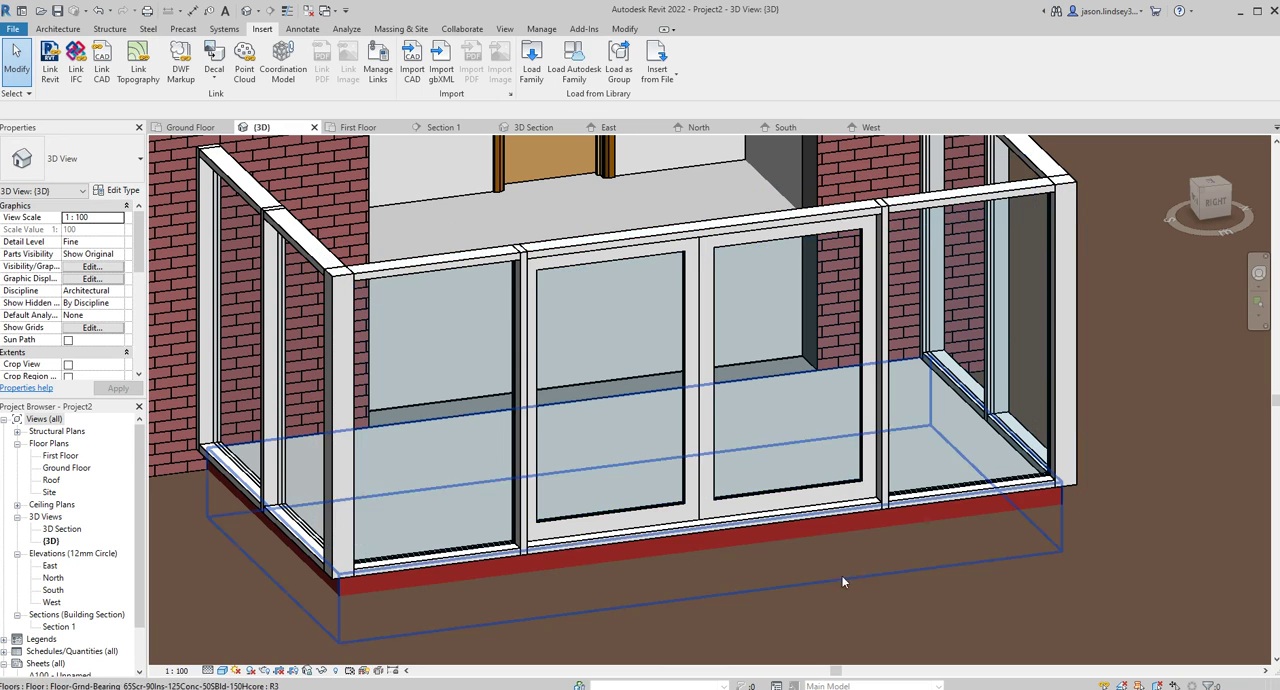
{"action": "left_click", "coordinate": [720, 530]}
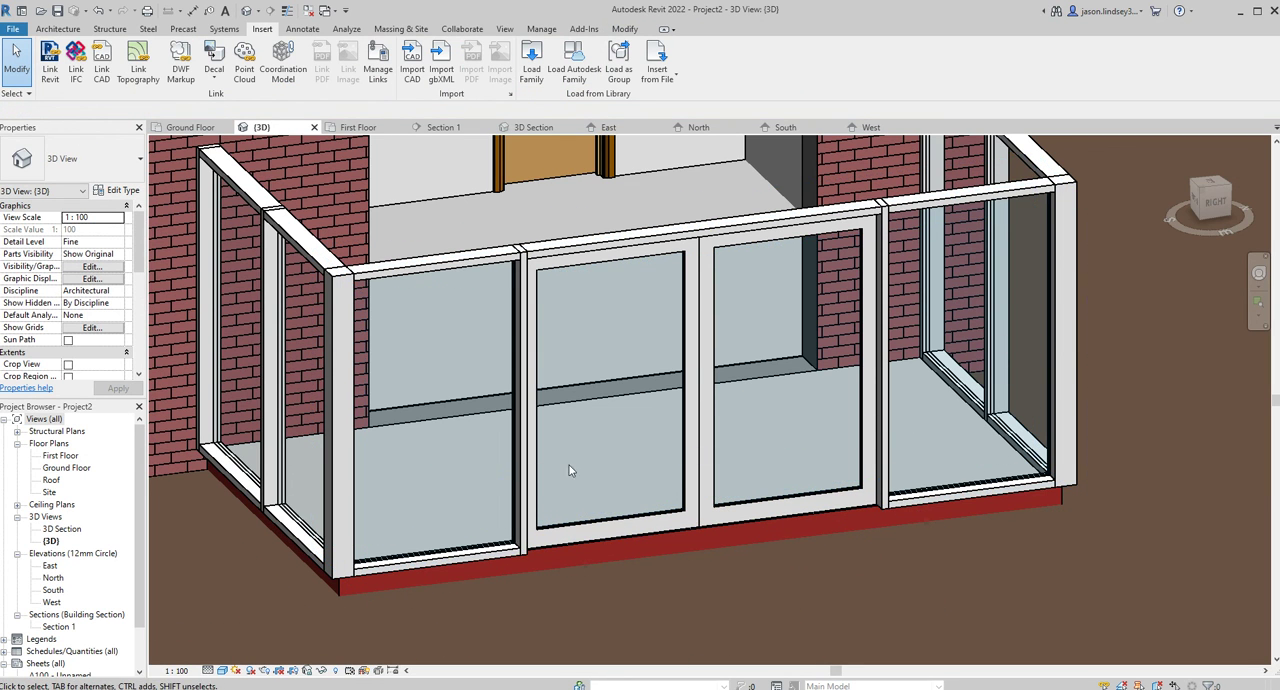
{"action": "left_click_drag", "start_coordinate": [570, 470], "coordinate": [903, 444]}
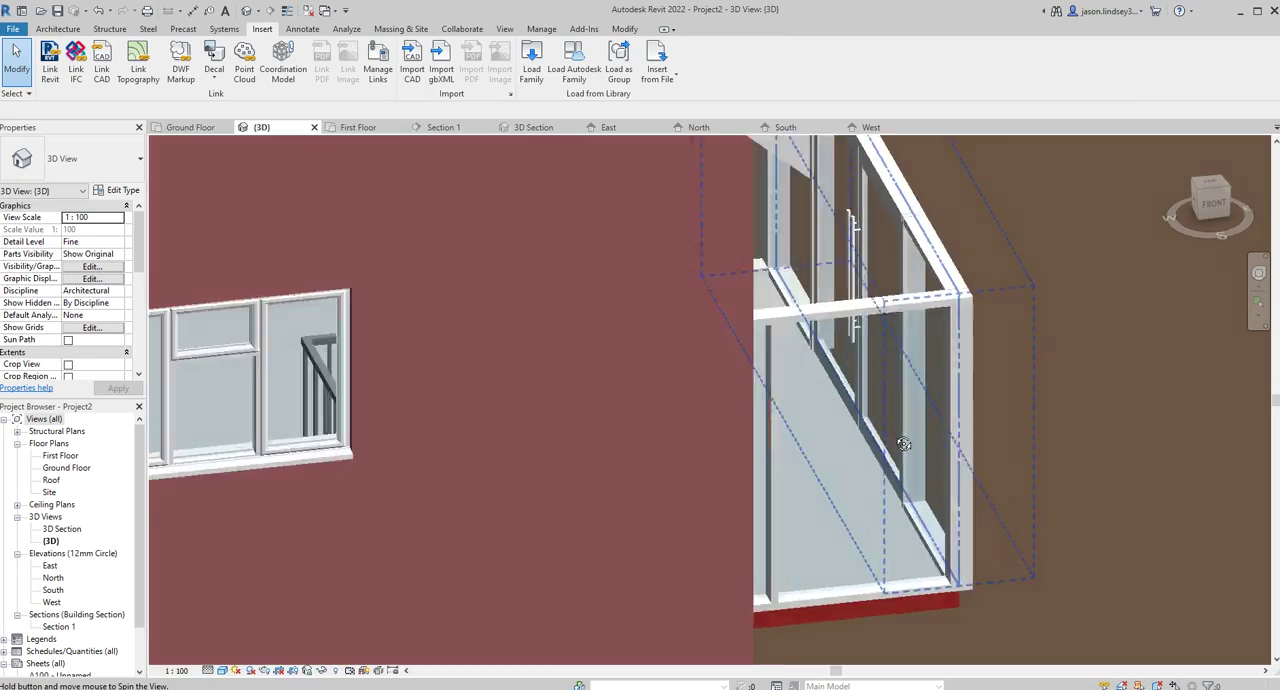
{"action": "left_click_drag", "start_coordinate": [903, 444], "coordinate": [681, 498]}
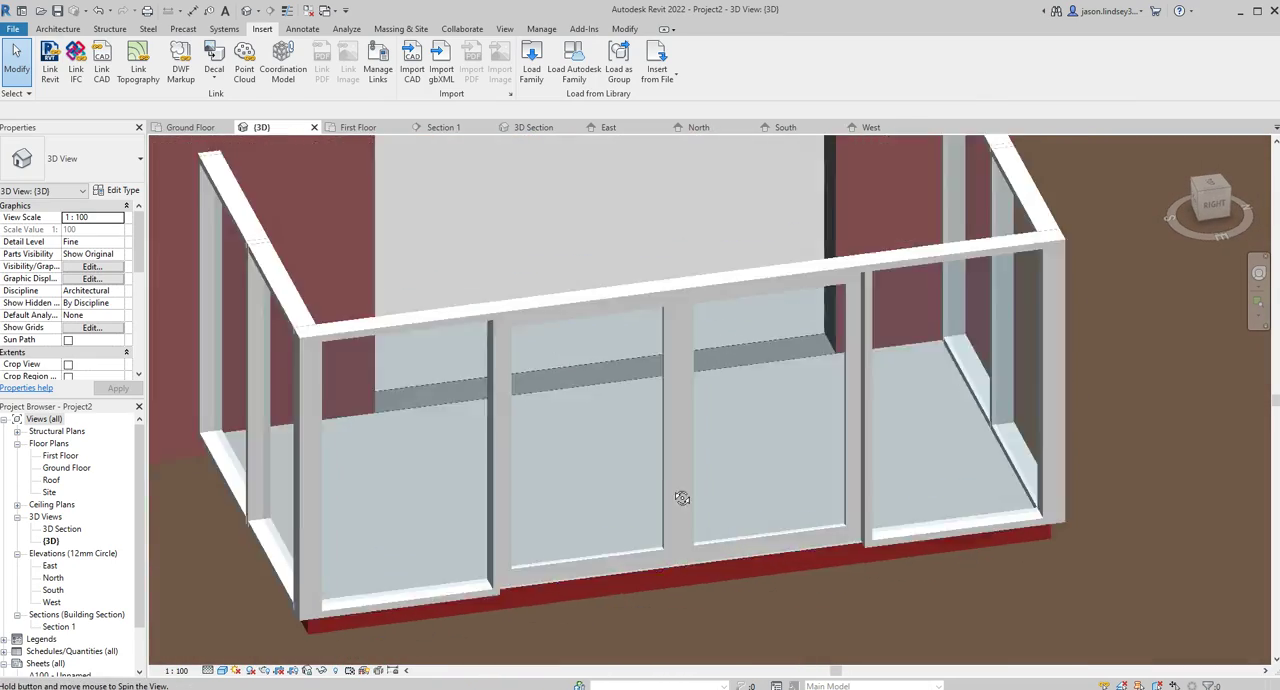